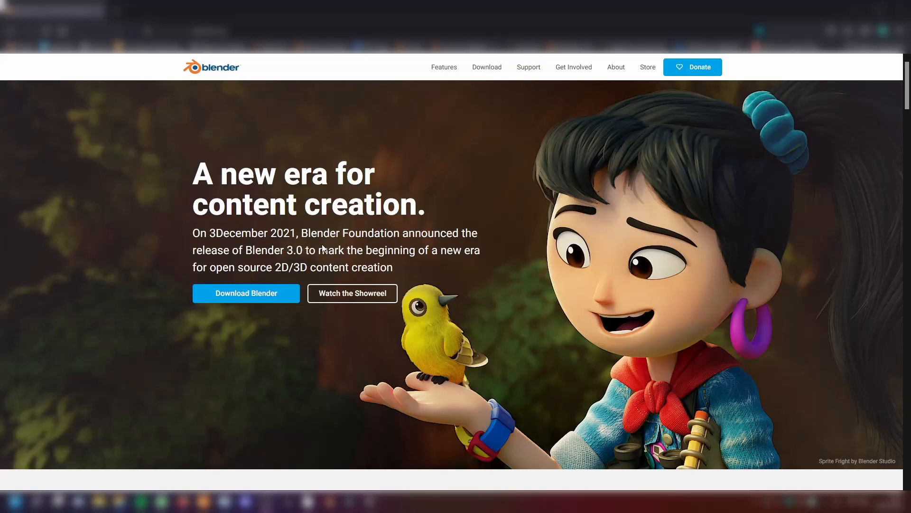
{"action": "mouse_move", "coordinate": [508, 195]}
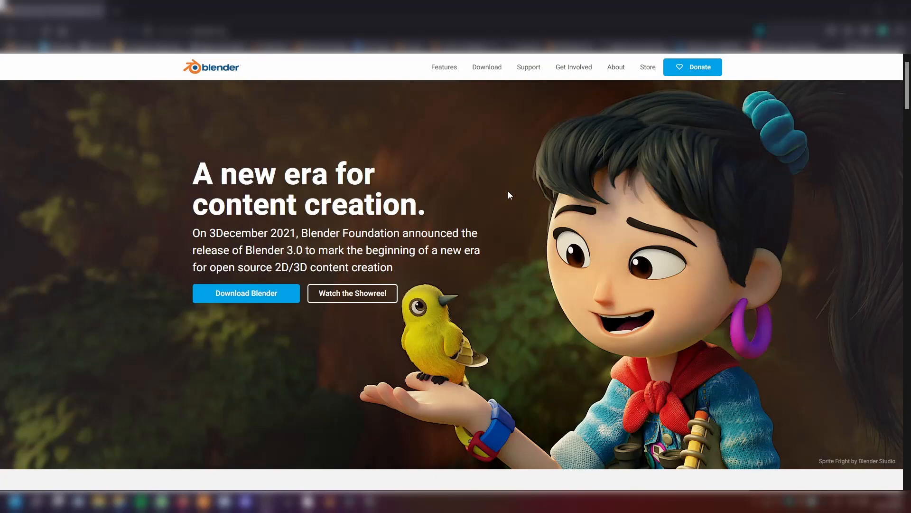
Go back to the blender.org homepage, then open the Layered Textures Design post card
{"action": "scroll", "scroll_direction": "down", "scroll_amount": 3}
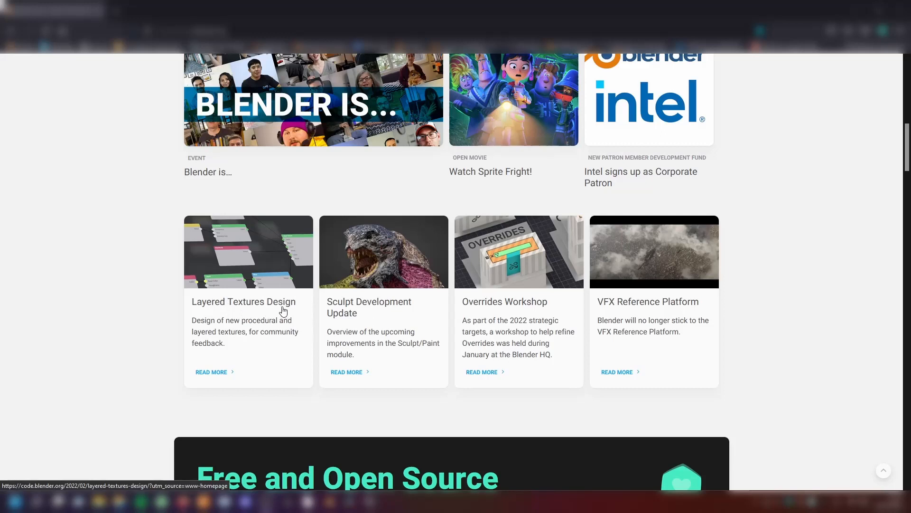
{"action": "mouse_move", "coordinate": [282, 305]}
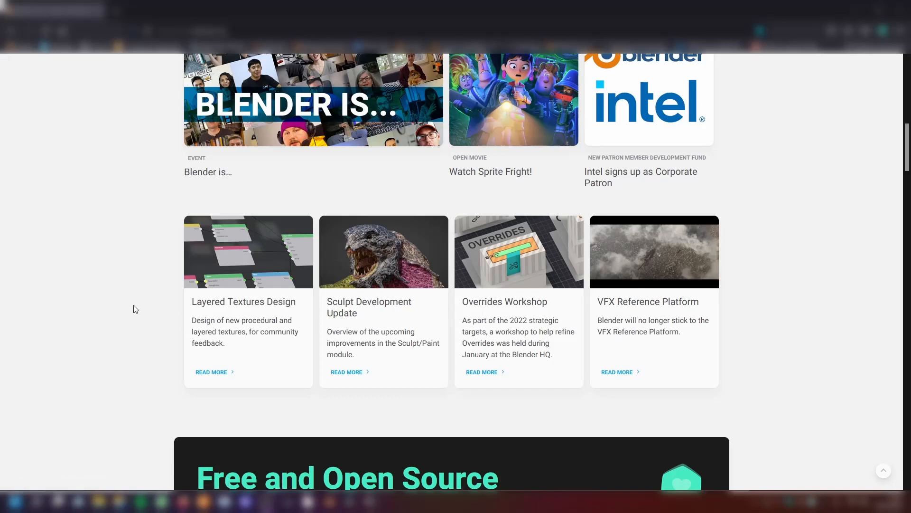
{"action": "mouse_move", "coordinate": [285, 307]}
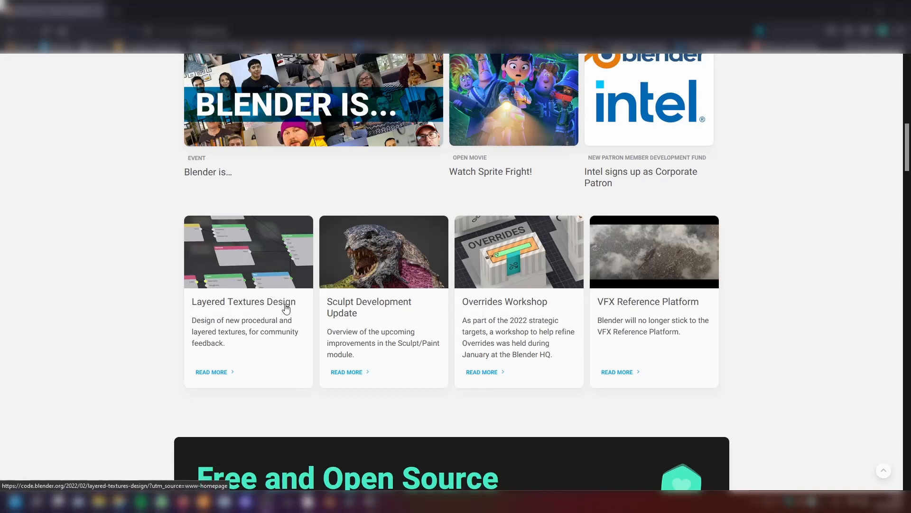
{"action": "mouse_move", "coordinate": [282, 301]}
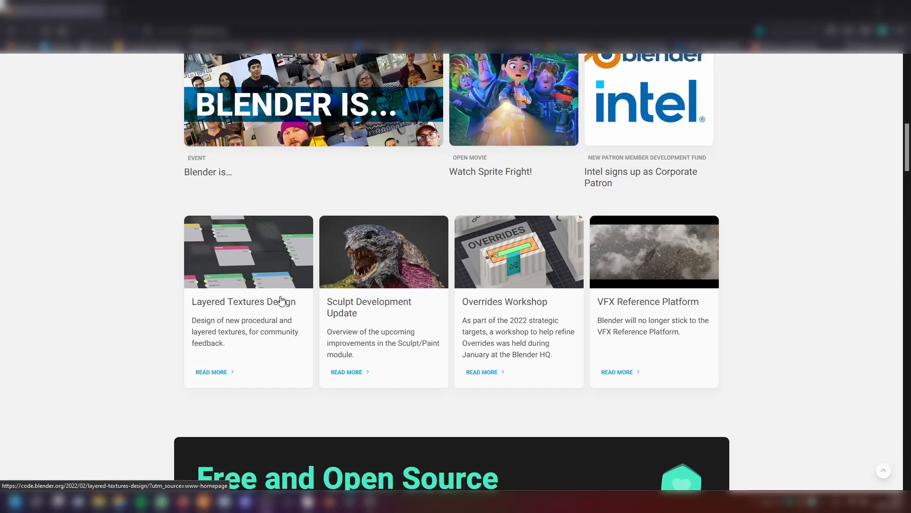
{"action": "mouse_move", "coordinate": [203, 252]}
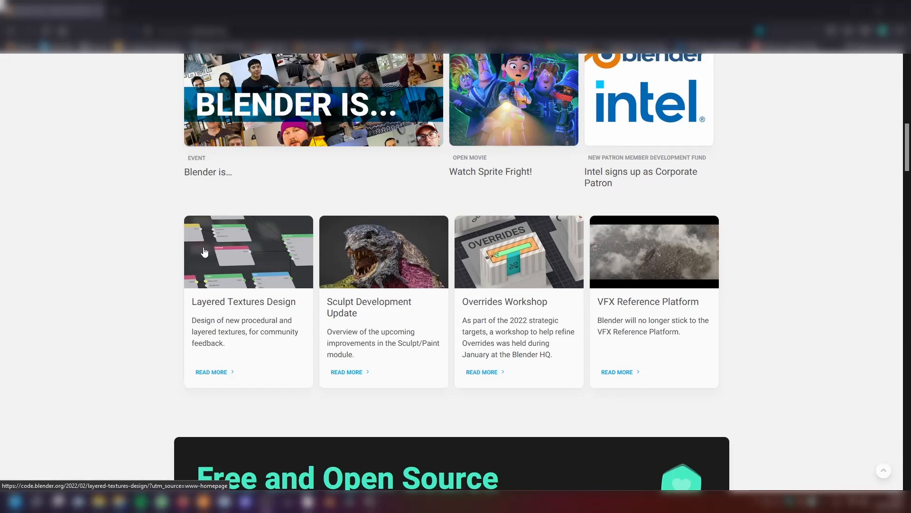
{"action": "mouse_move", "coordinate": [212, 240]}
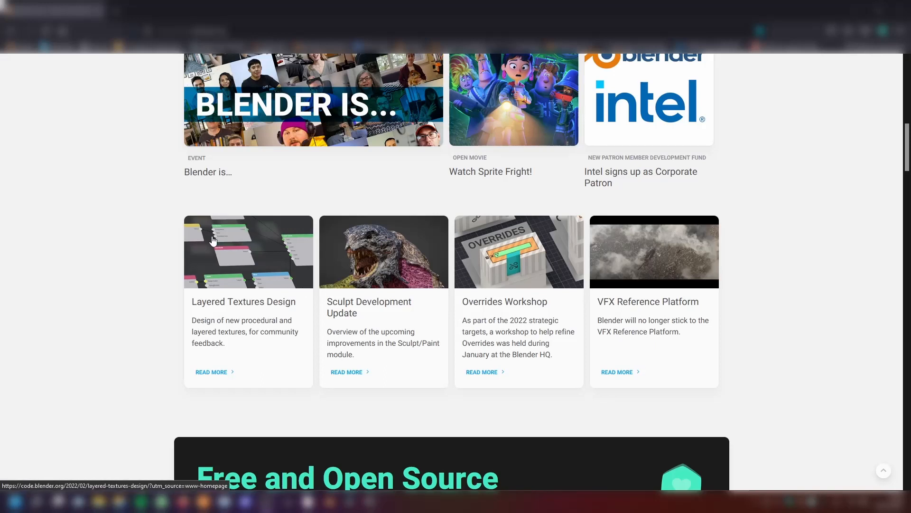
{"action": "mouse_move", "coordinate": [256, 320]}
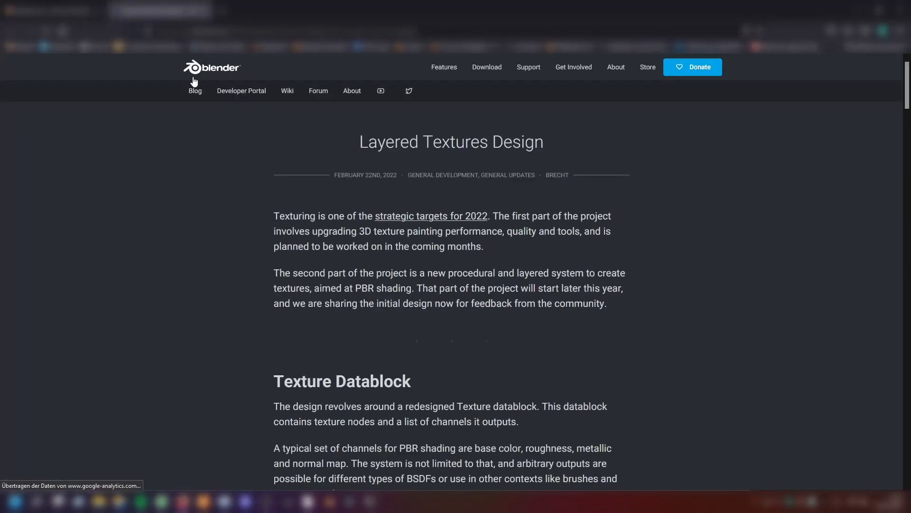
{"action": "left_click", "coordinate": [211, 66]}
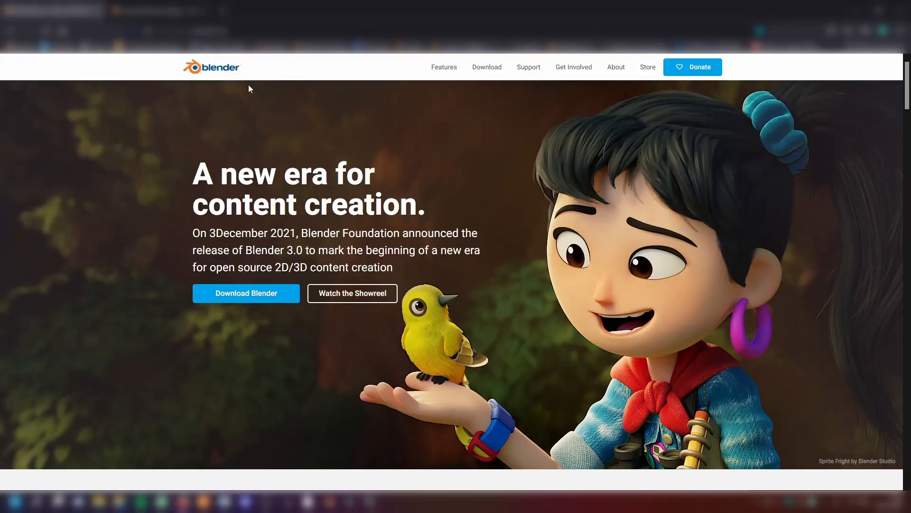
{"action": "scroll", "scroll_direction": "down", "scroll_amount": 3}
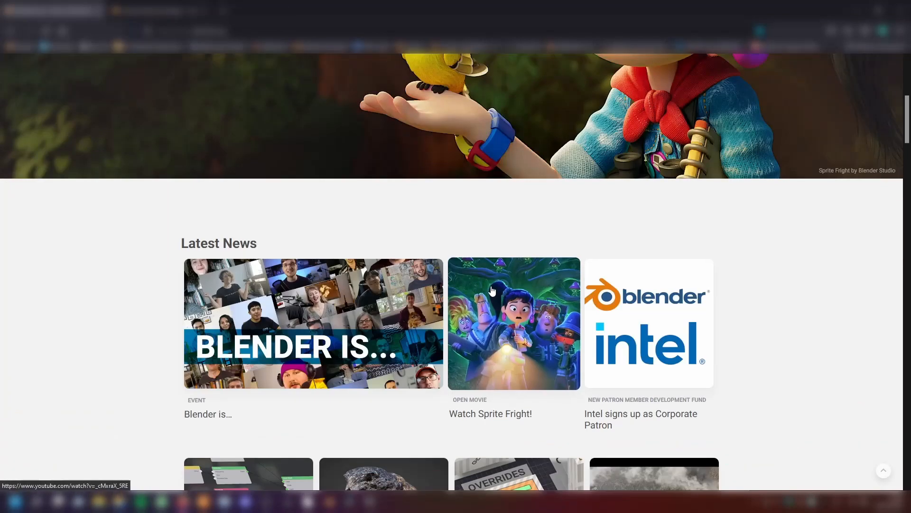
{"action": "scroll", "scroll_direction": "down", "scroll_amount": 3}
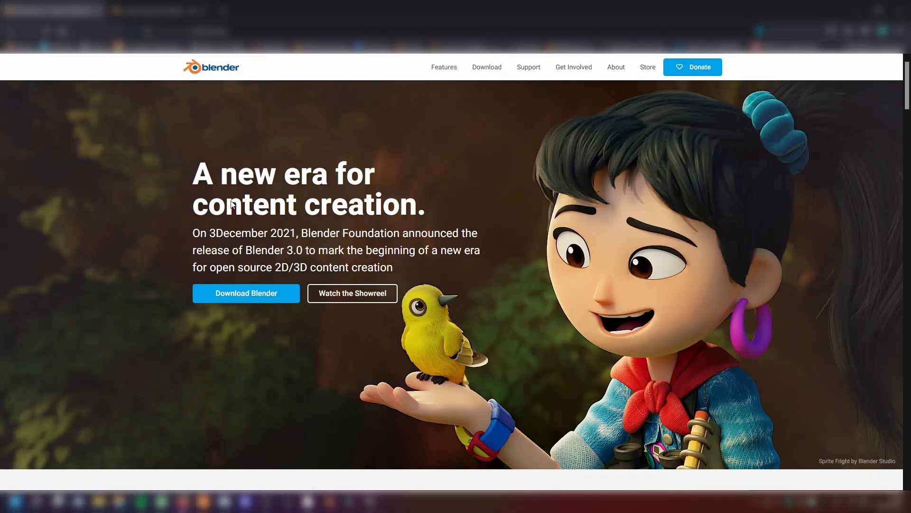
{"action": "scroll", "scroll_direction": "down", "scroll_amount": 3}
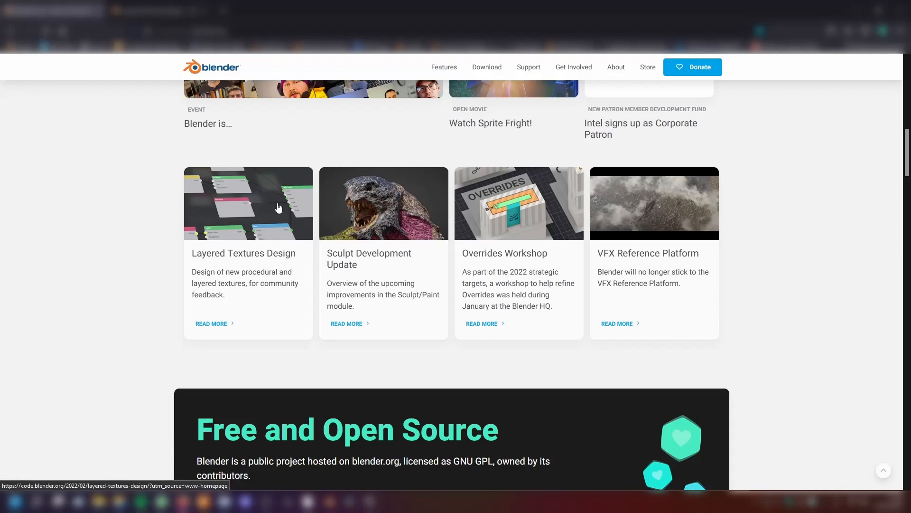
{"action": "left_click", "coordinate": [248, 203]}
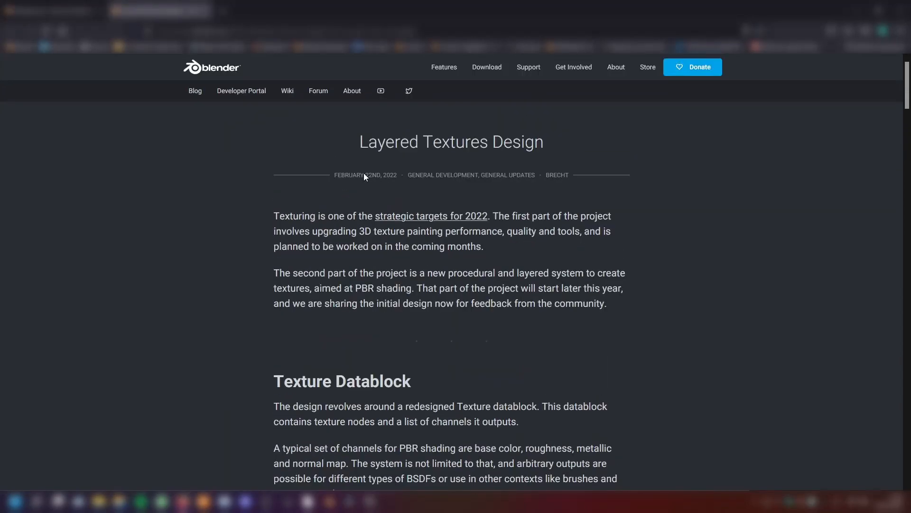
{"action": "mouse_move", "coordinate": [366, 182]}
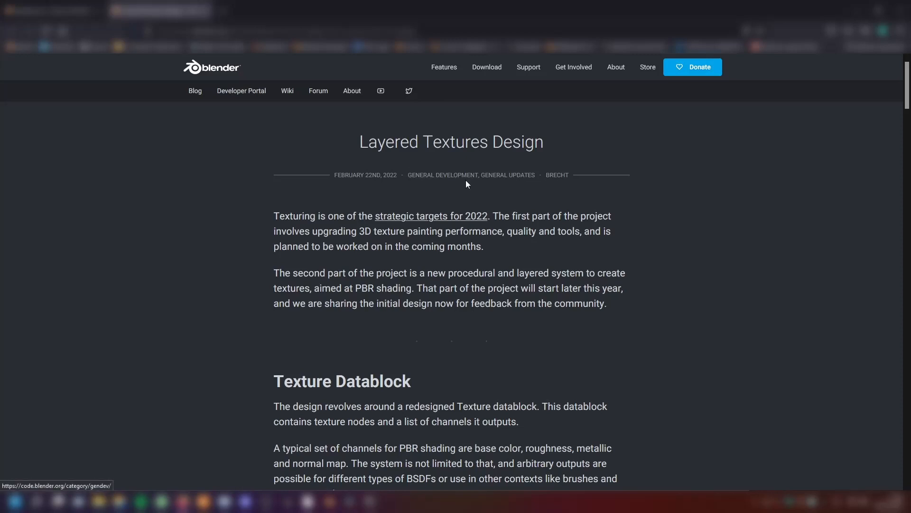
{"action": "mouse_move", "coordinate": [574, 195]}
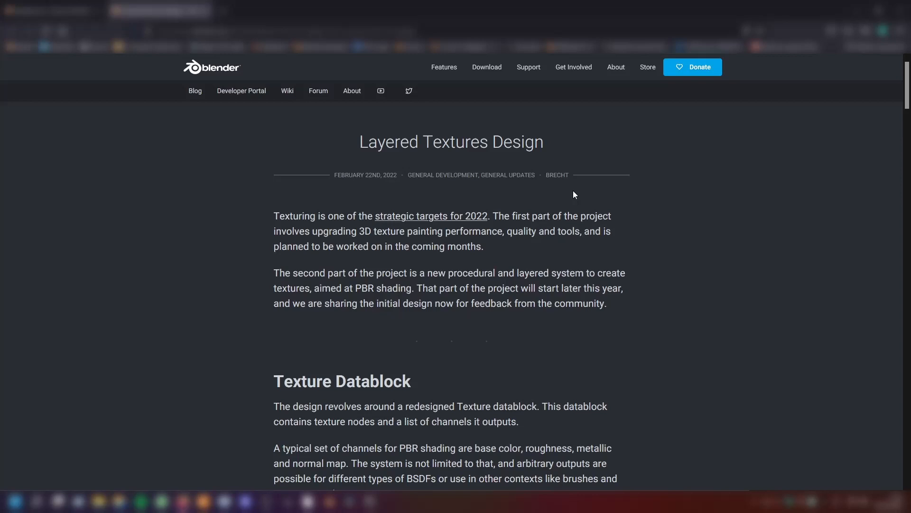
{"action": "mouse_move", "coordinate": [370, 152]}
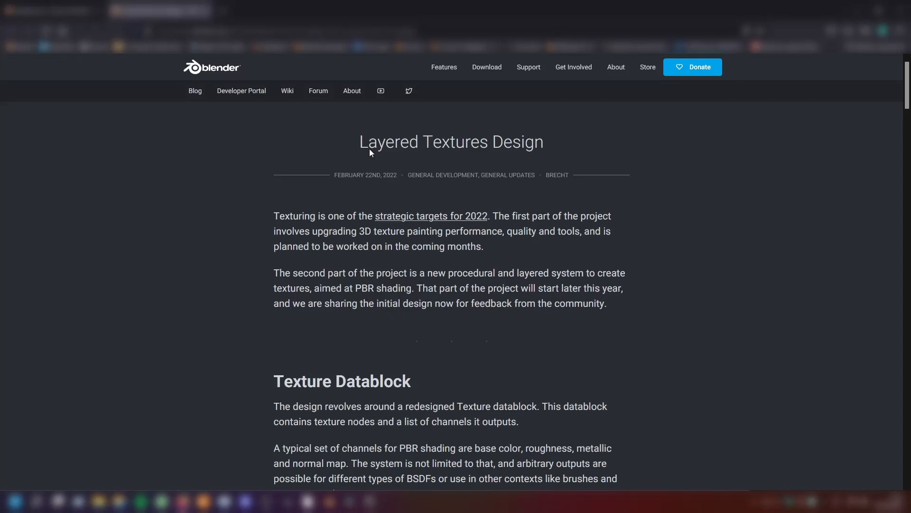
{"action": "mouse_move", "coordinate": [534, 134]}
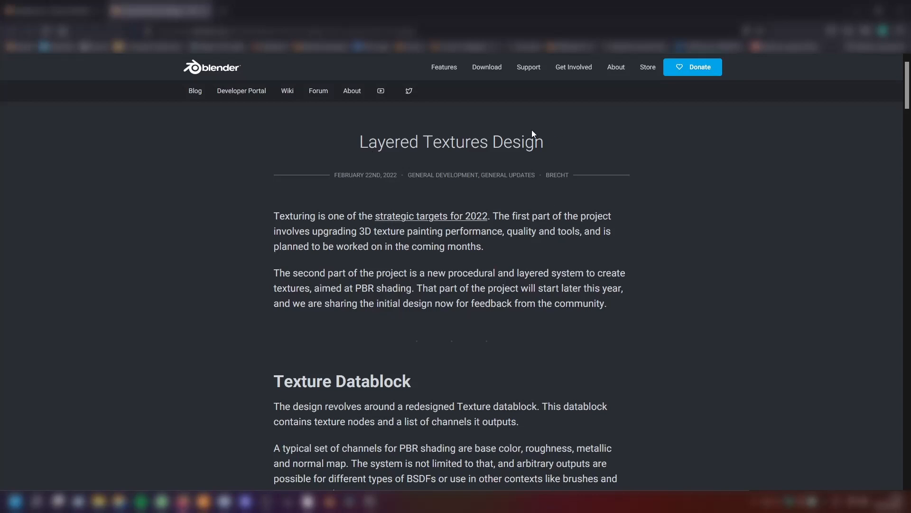
{"action": "mouse_move", "coordinate": [389, 235]}
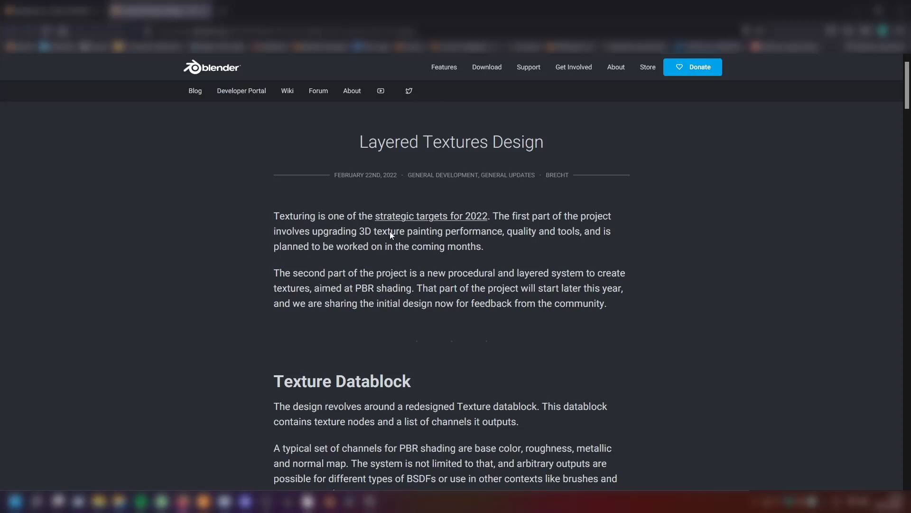
{"action": "mouse_move", "coordinate": [424, 228]}
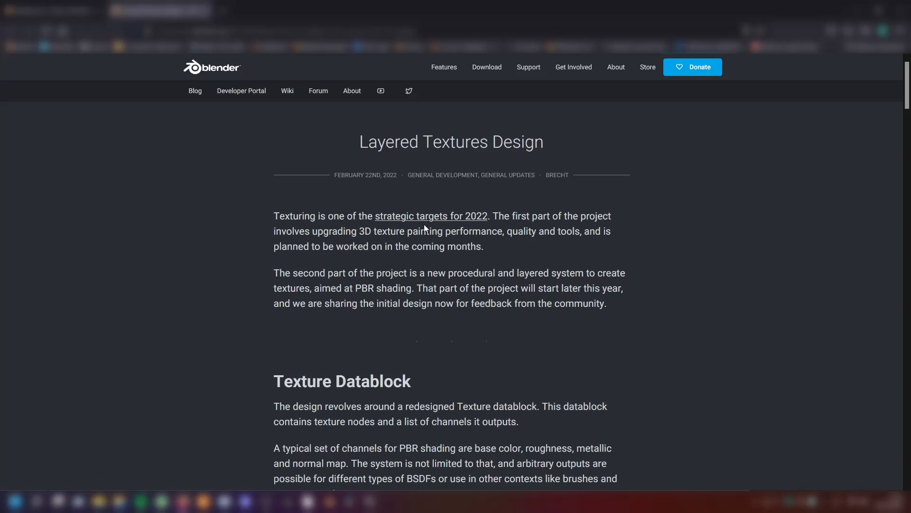
{"action": "mouse_move", "coordinate": [421, 224]}
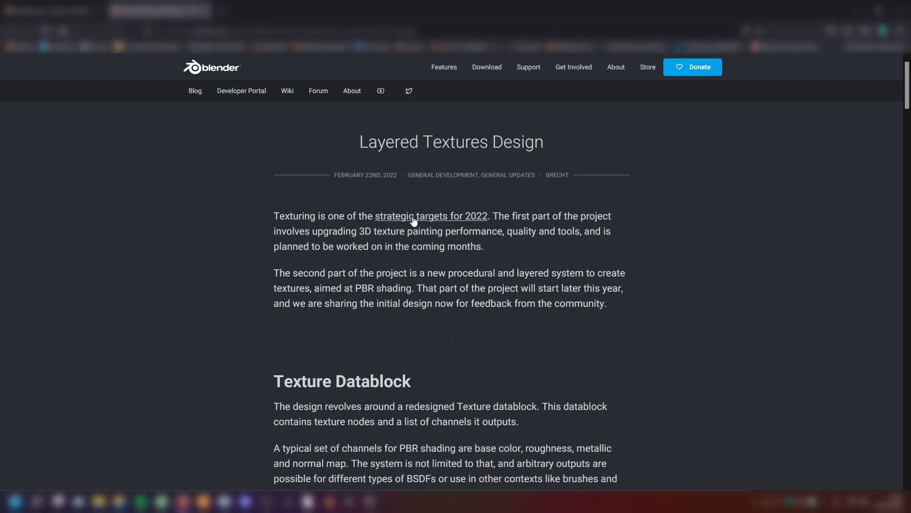
{"action": "left_click", "coordinate": [431, 215]}
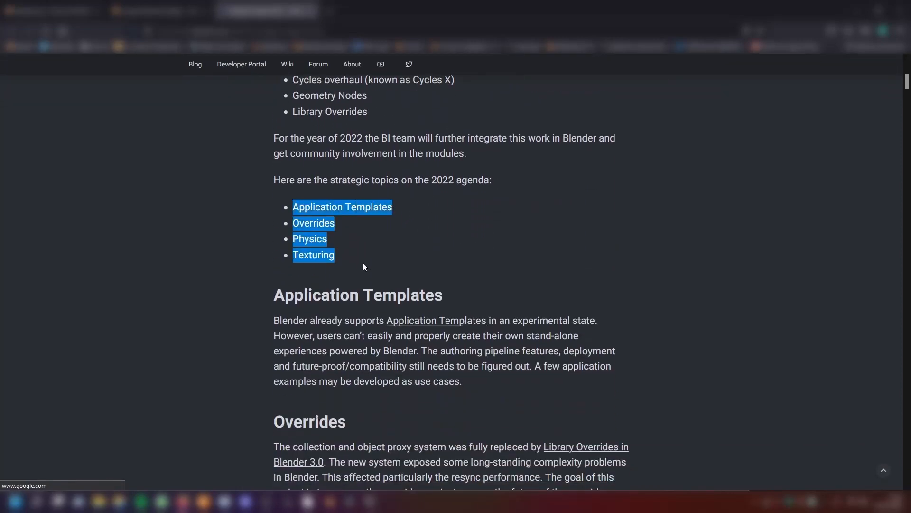
{"action": "left_click", "coordinate": [277, 192]}
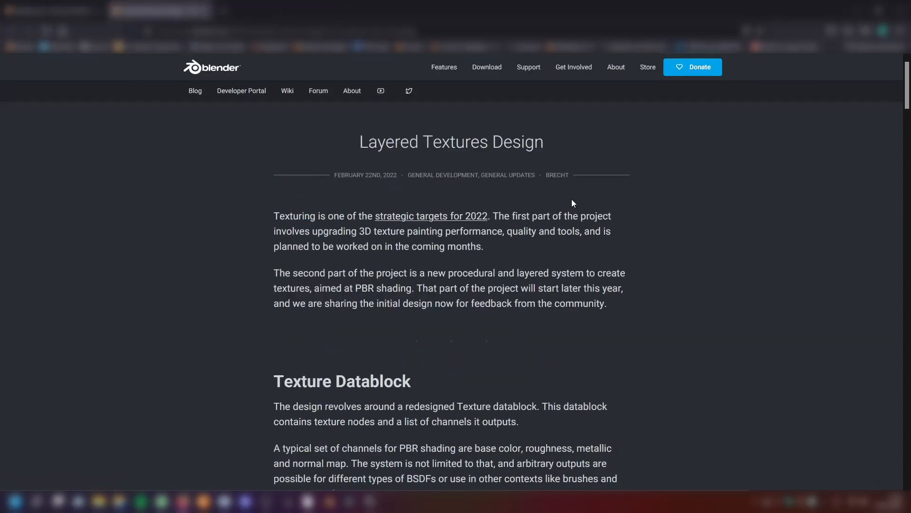
{"action": "mouse_move", "coordinate": [519, 228]}
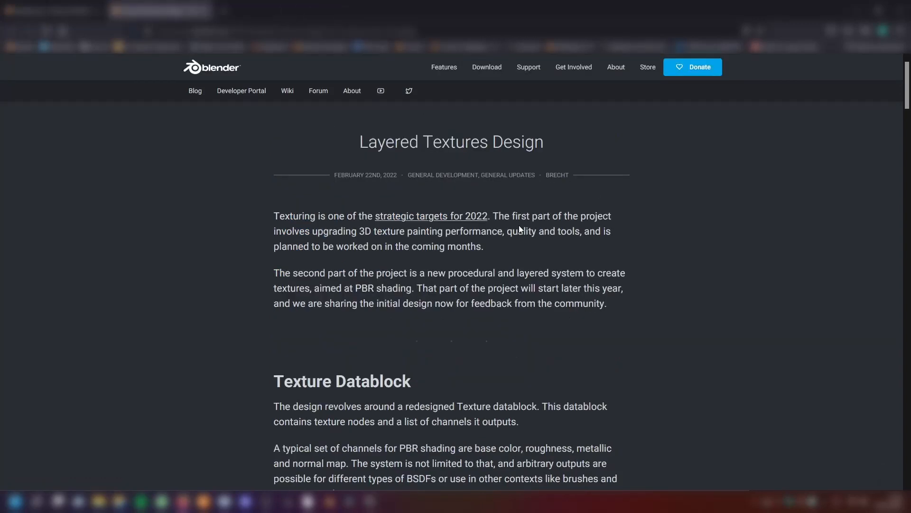
{"action": "mouse_move", "coordinate": [455, 237]}
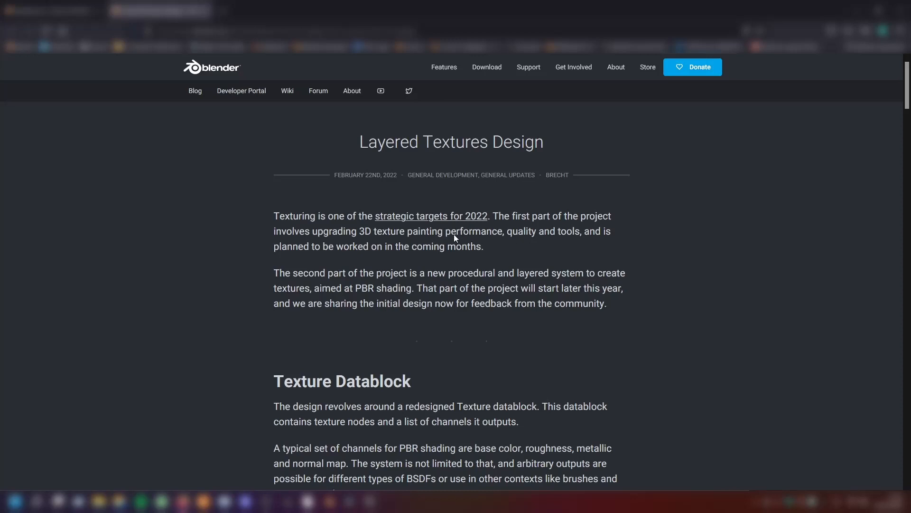
{"action": "mouse_move", "coordinate": [491, 248]}
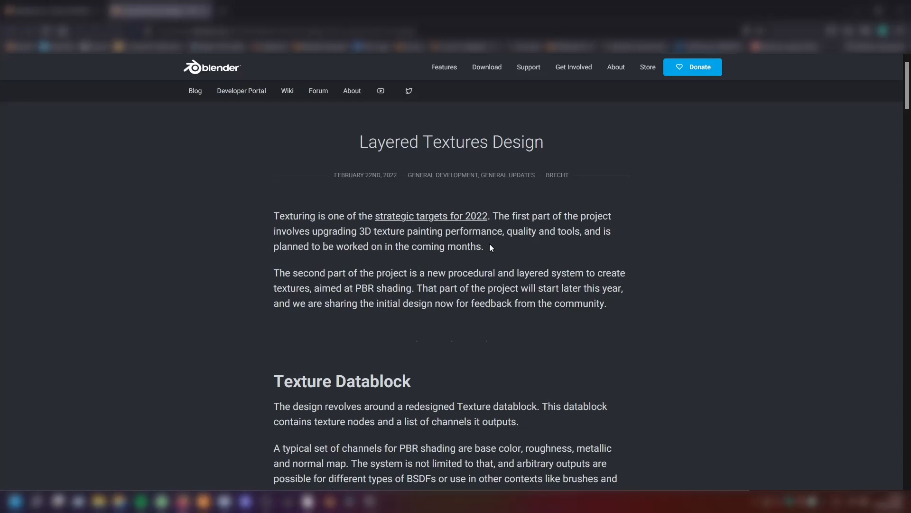
{"action": "mouse_move", "coordinate": [682, 243]}
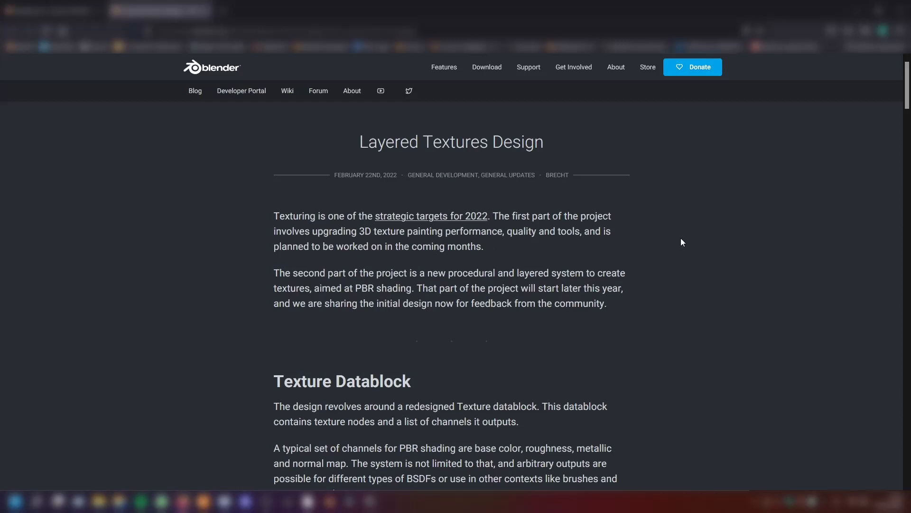
Highlight the design-feedback sentence, then read past Texture Datablock and Texture Layers to Texture Nodes
{"action": "scroll", "scroll_direction": "down", "scroll_amount": 3}
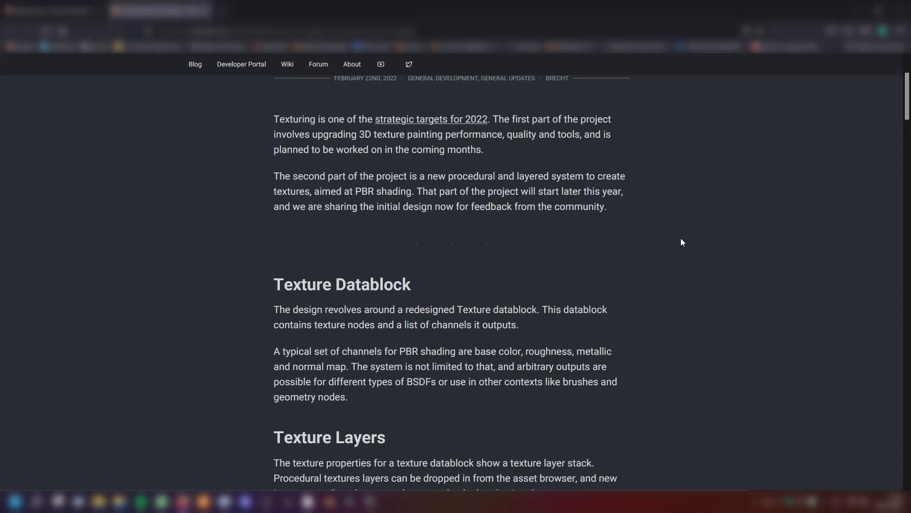
{"action": "scroll", "scroll_direction": "down", "scroll_amount": 3}
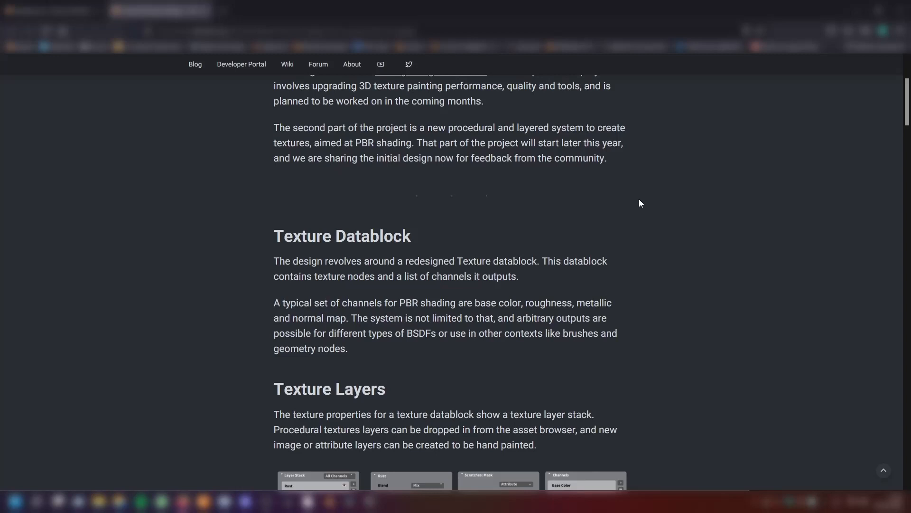
{"action": "left_click_drag", "start_coordinate": [471, 143], "coordinate": [606, 157]}
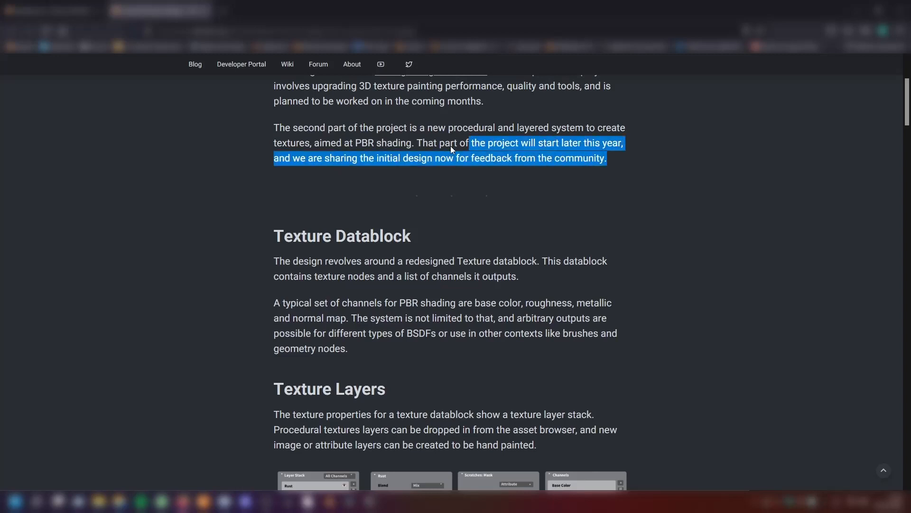
{"action": "left_click", "coordinate": [604, 157]}
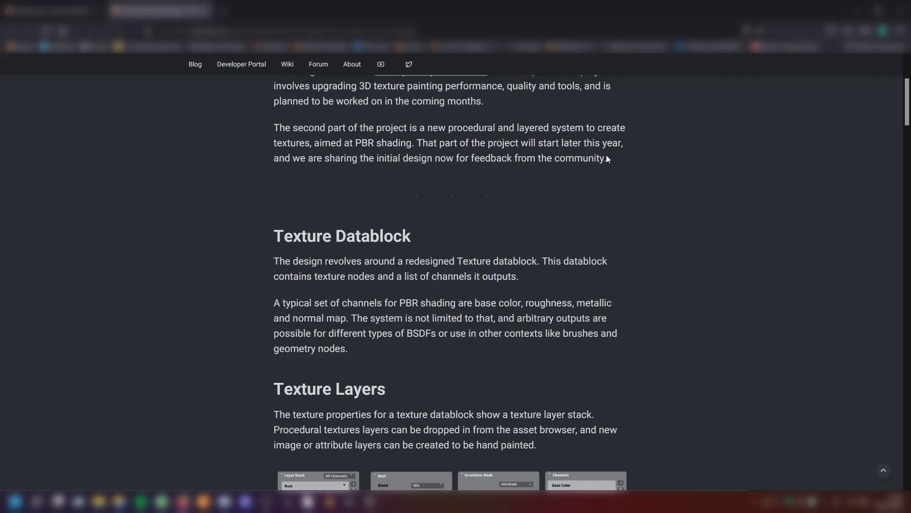
{"action": "mouse_move", "coordinate": [618, 247]}
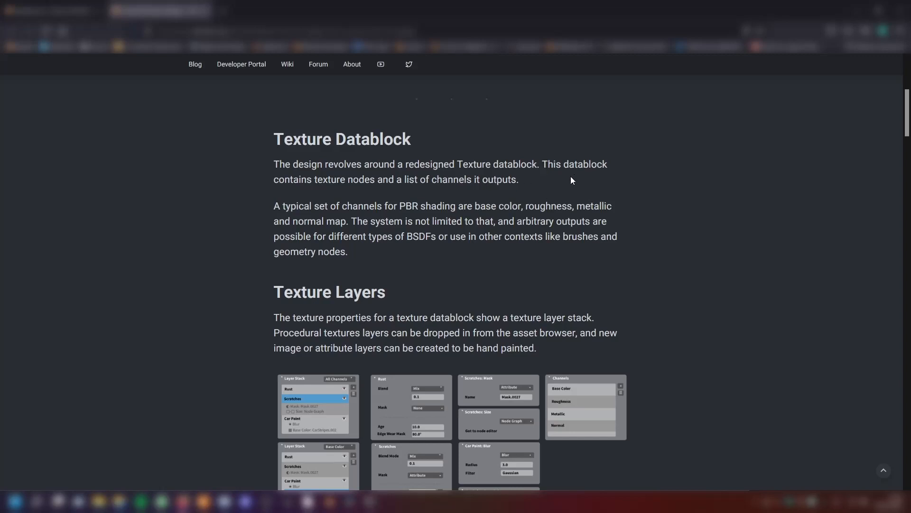
{"action": "mouse_move", "coordinate": [445, 187]}
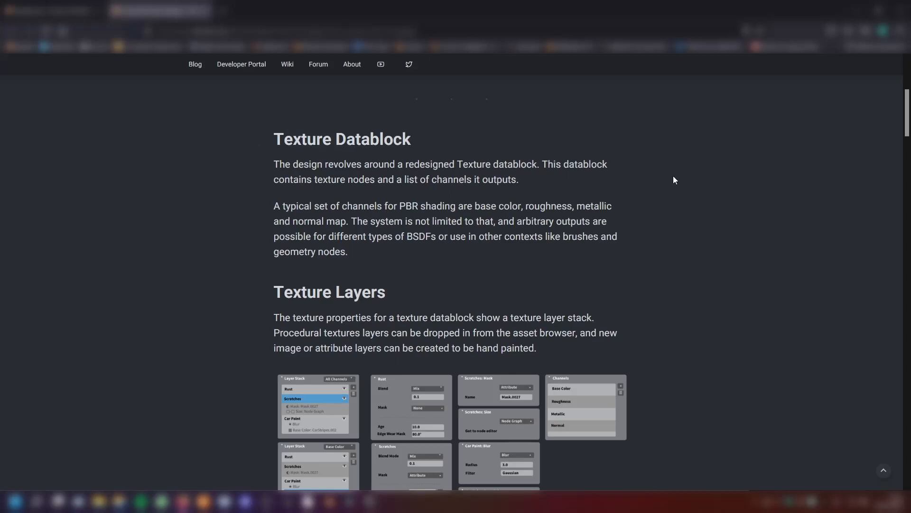
{"action": "scroll", "scroll_direction": "down", "scroll_amount": 3}
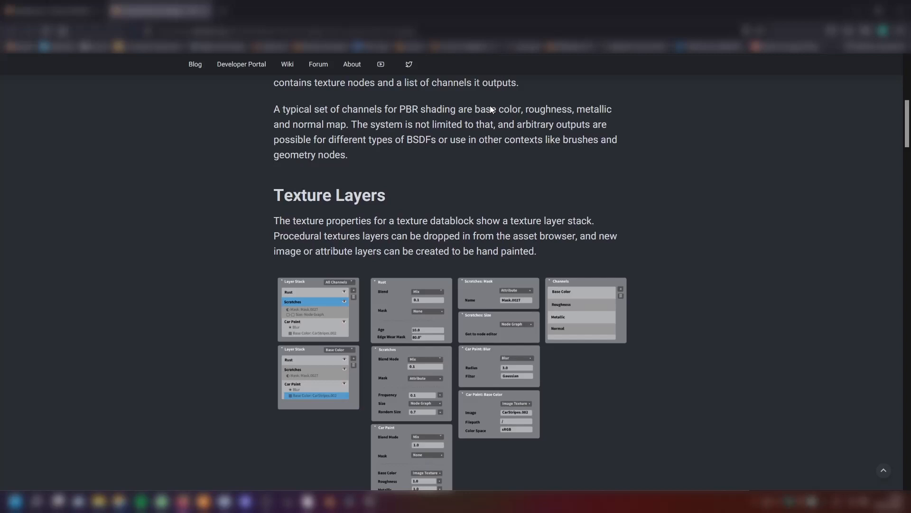
{"action": "mouse_move", "coordinate": [321, 103]}
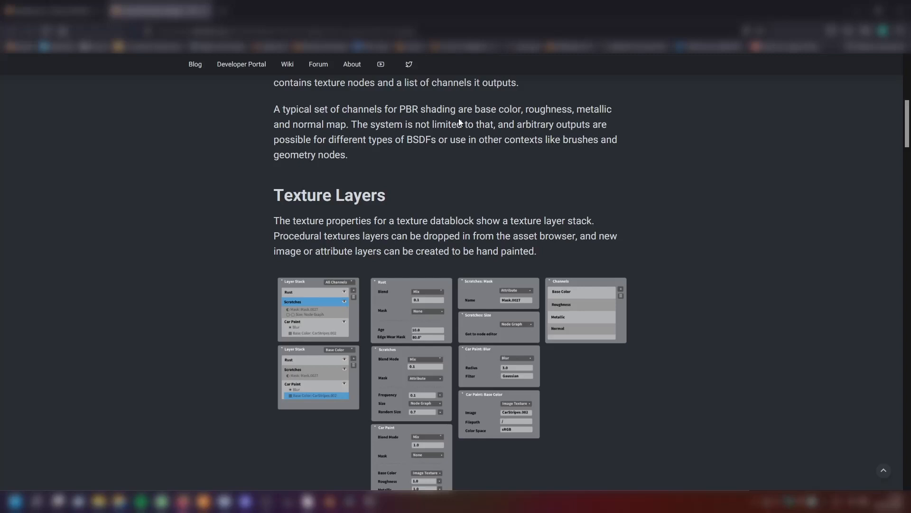
{"action": "mouse_move", "coordinate": [546, 127]}
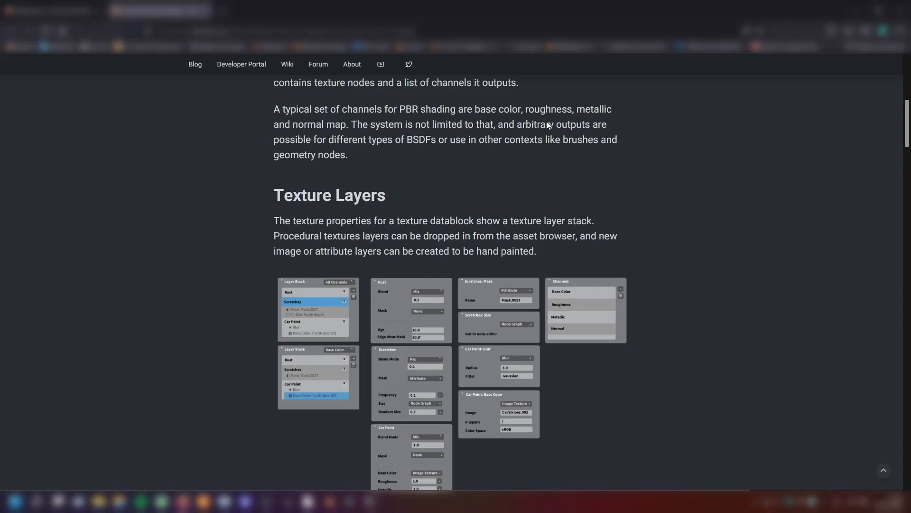
{"action": "mouse_move", "coordinate": [494, 160]}
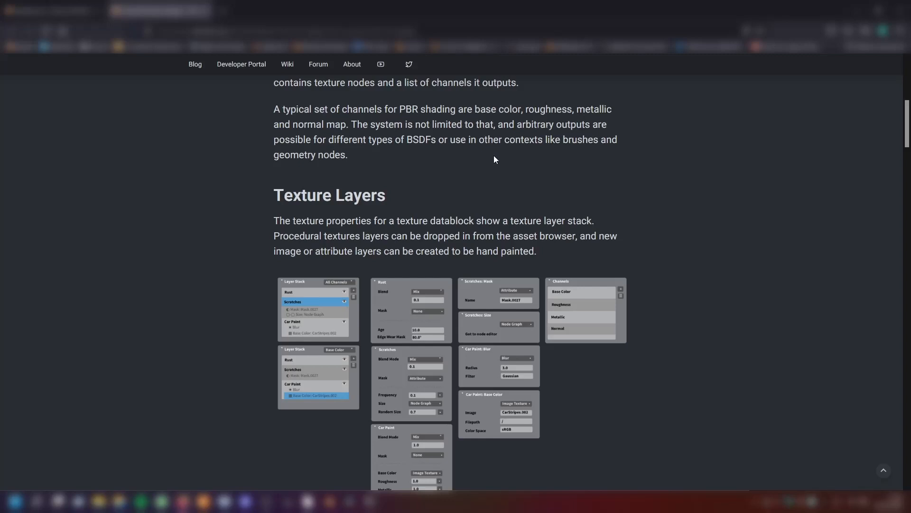
{"action": "mouse_move", "coordinate": [512, 149]}
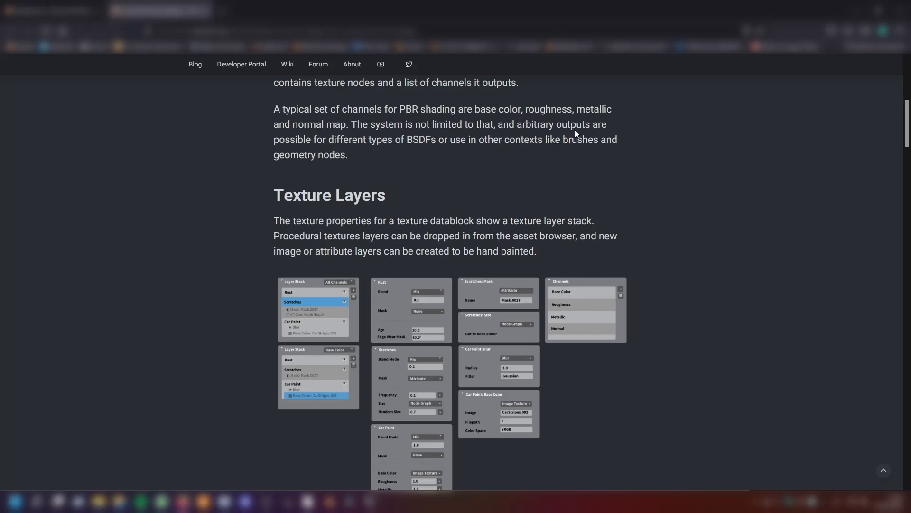
{"action": "mouse_move", "coordinate": [310, 160]}
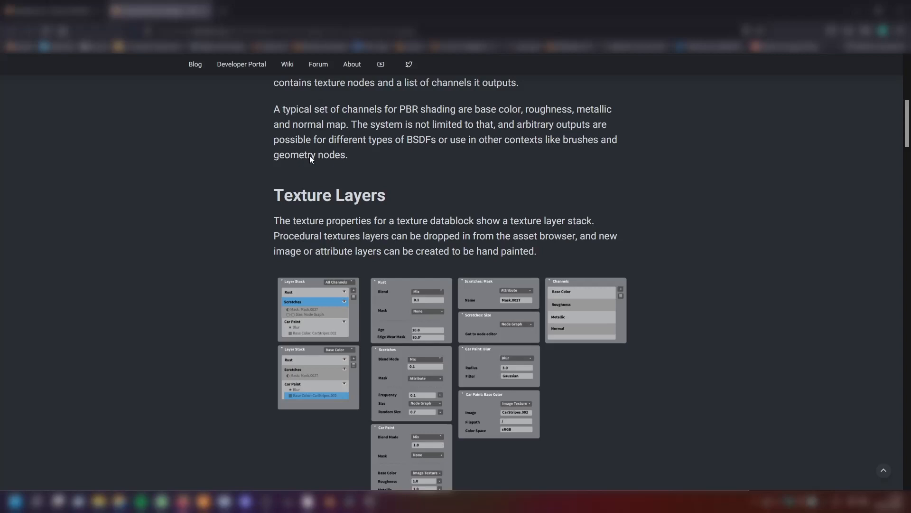
{"action": "scroll", "scroll_direction": "down", "scroll_amount": 3}
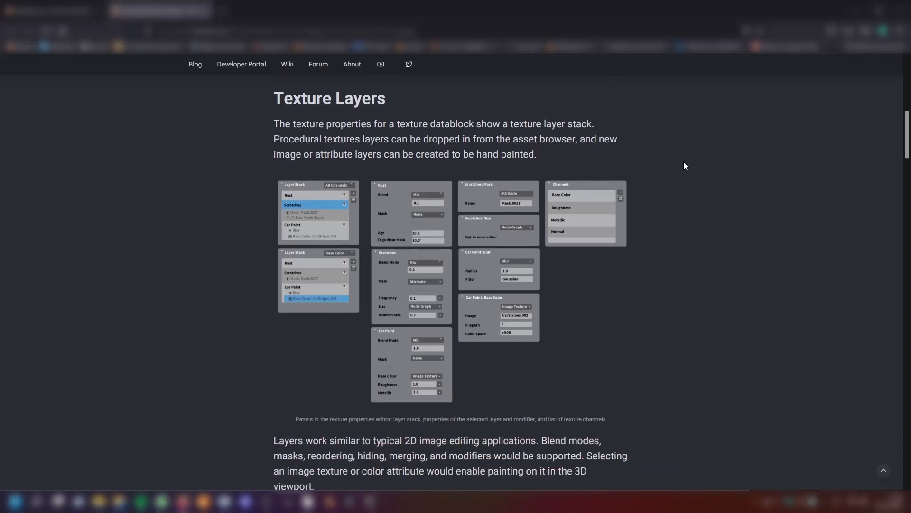
{"action": "mouse_move", "coordinate": [500, 134]}
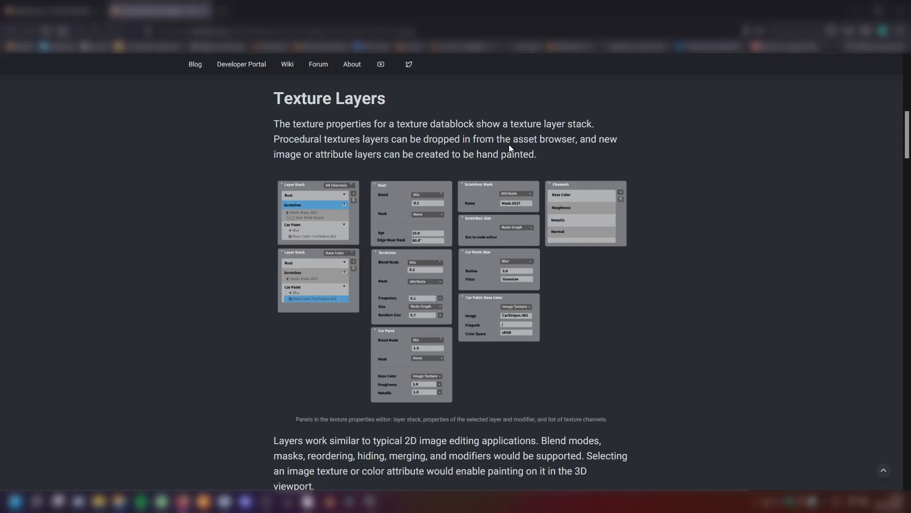
{"action": "mouse_move", "coordinate": [655, 176]}
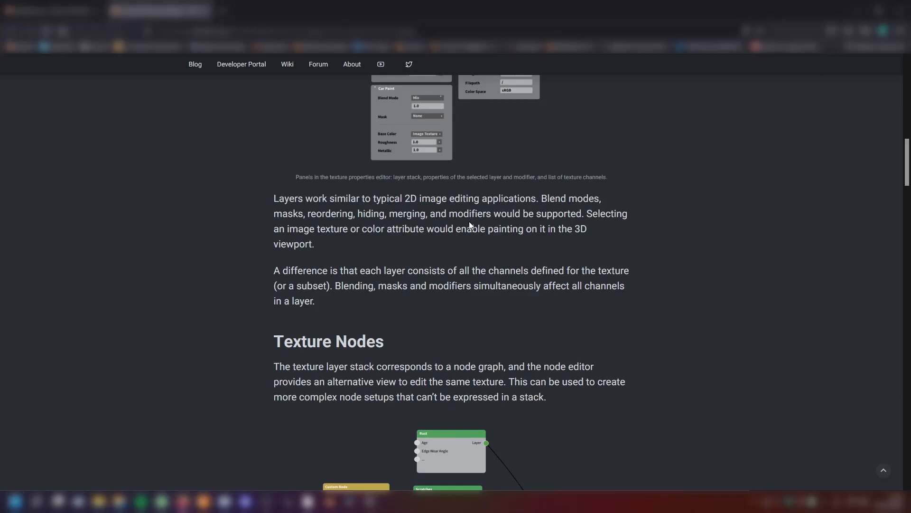
{"action": "mouse_move", "coordinate": [567, 212]}
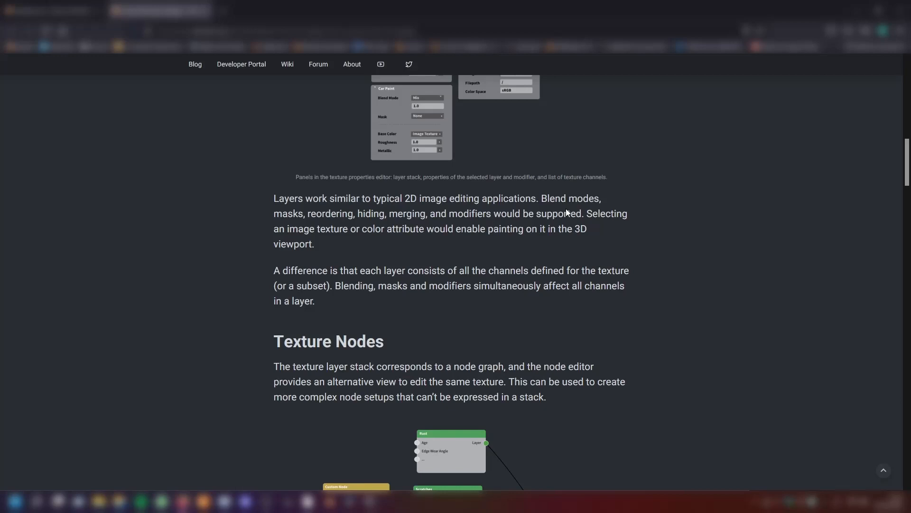
{"action": "mouse_move", "coordinate": [578, 229]}
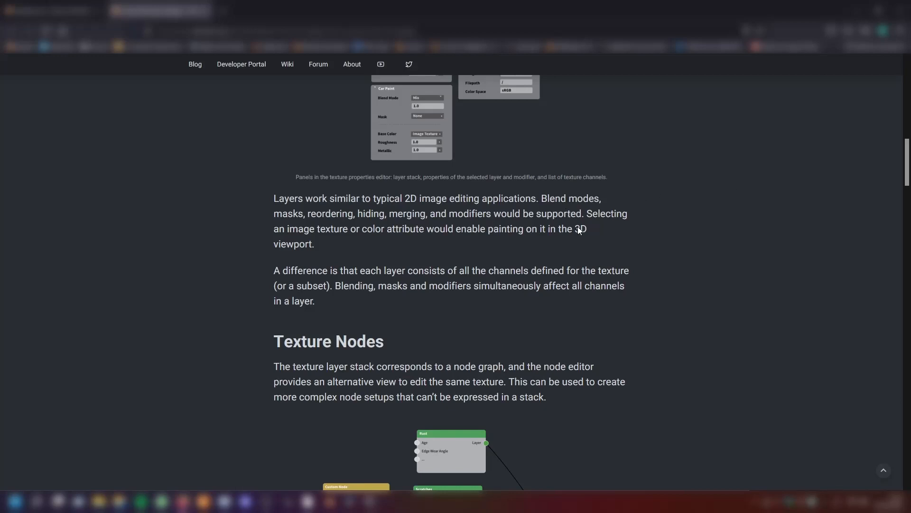
{"action": "mouse_move", "coordinate": [627, 220]}
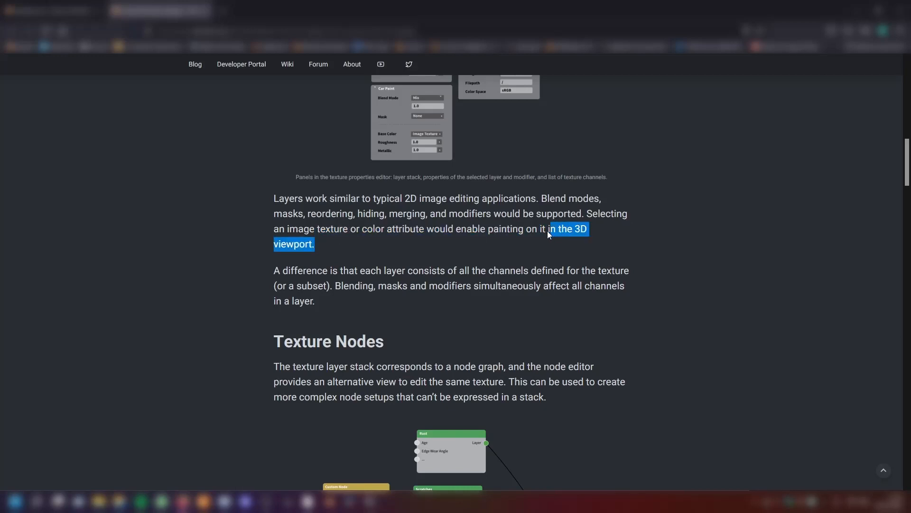
{"action": "scroll", "scroll_direction": "down", "scroll_amount": 3}
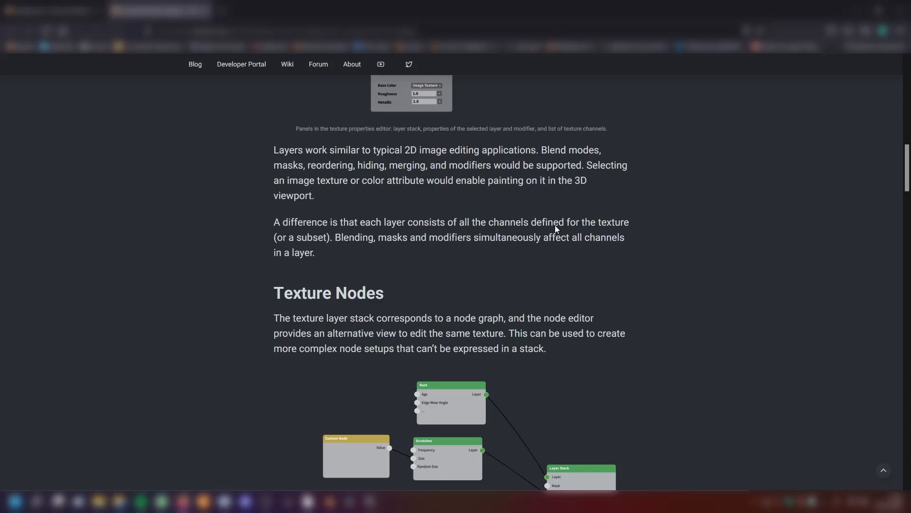
{"action": "mouse_move", "coordinate": [579, 232]}
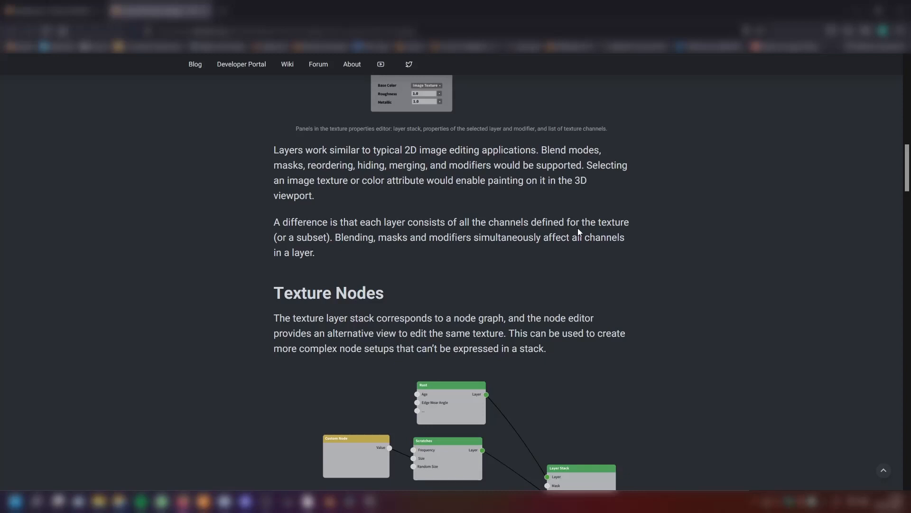
Scroll down to the 'set of available nodes' list and the Baking heading
{"action": "scroll", "scroll_direction": "down", "scroll_amount": 3}
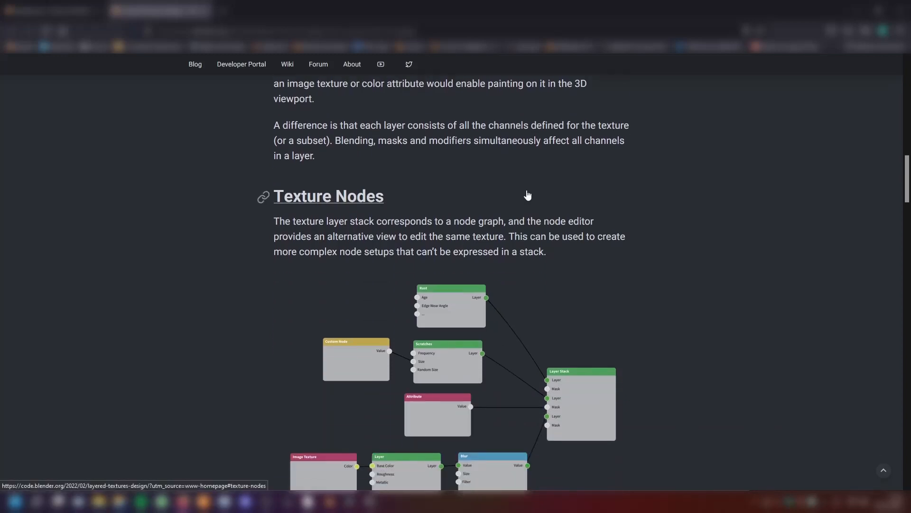
{"action": "scroll", "scroll_direction": "down", "scroll_amount": 3}
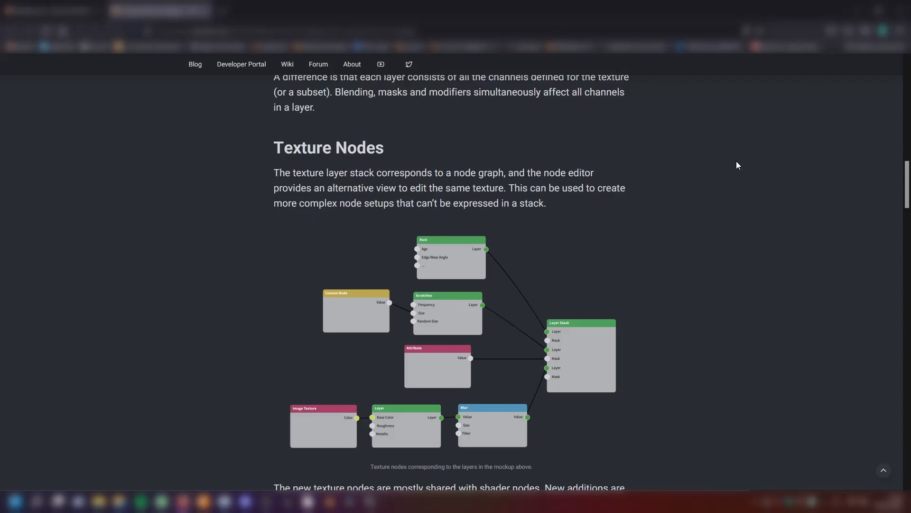
{"action": "mouse_move", "coordinate": [701, 204]}
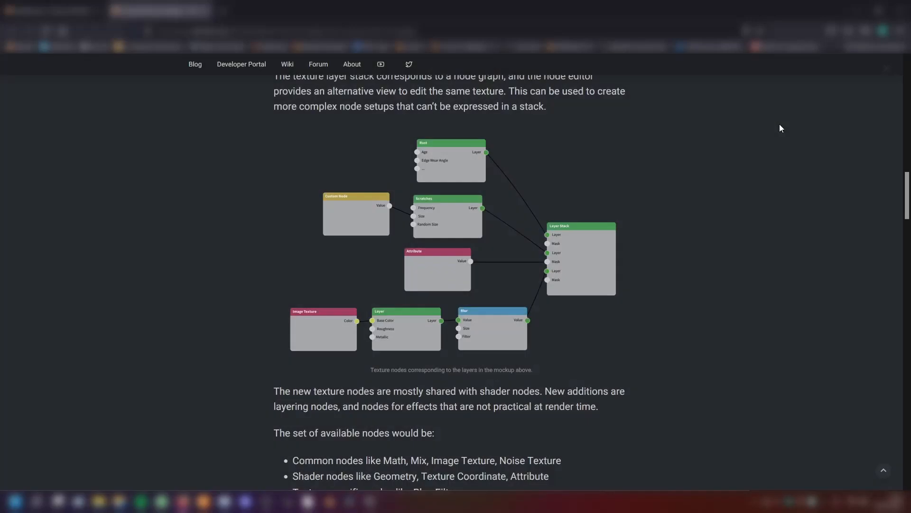
{"action": "scroll", "scroll_direction": "down", "scroll_amount": 3}
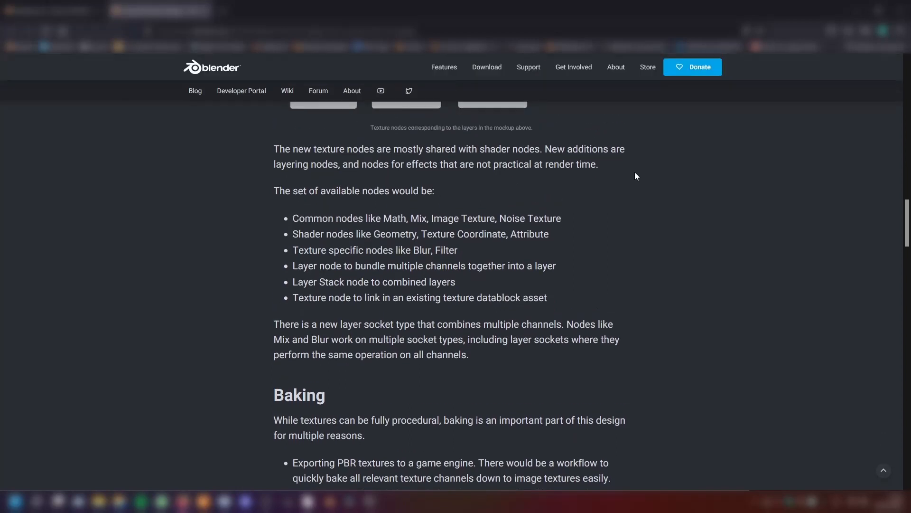
{"action": "mouse_move", "coordinate": [366, 215]}
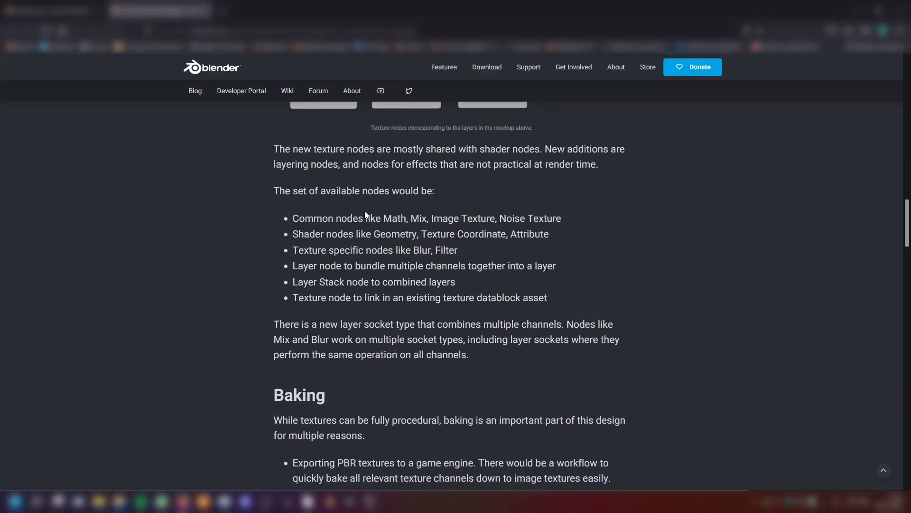
{"action": "mouse_move", "coordinate": [391, 207]}
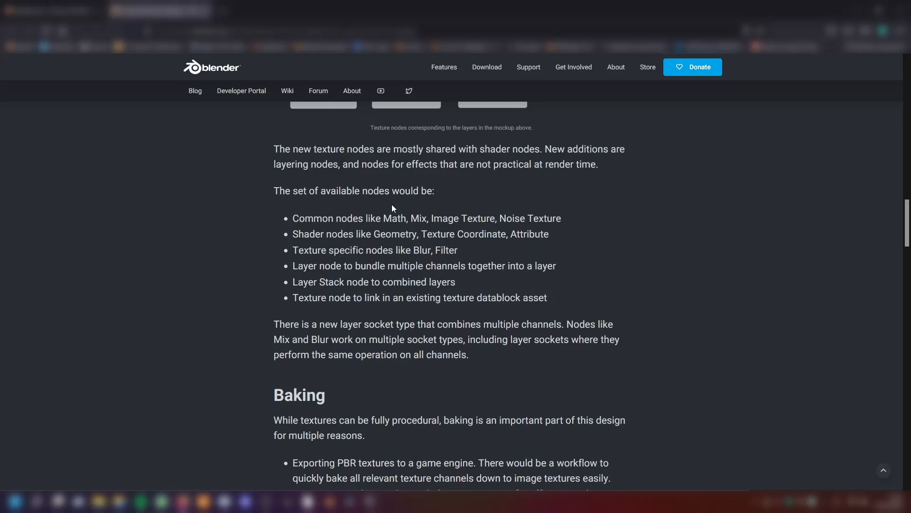
{"action": "mouse_move", "coordinate": [372, 236]}
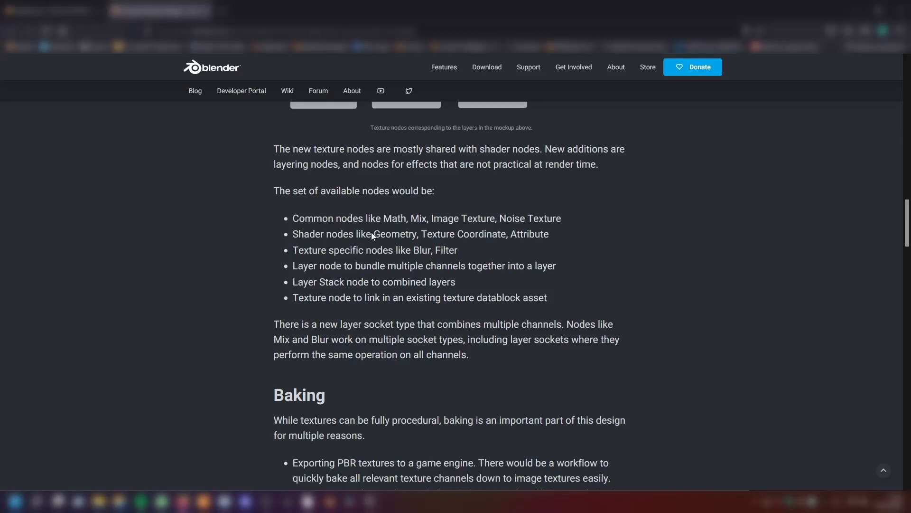
{"action": "mouse_move", "coordinate": [394, 226]}
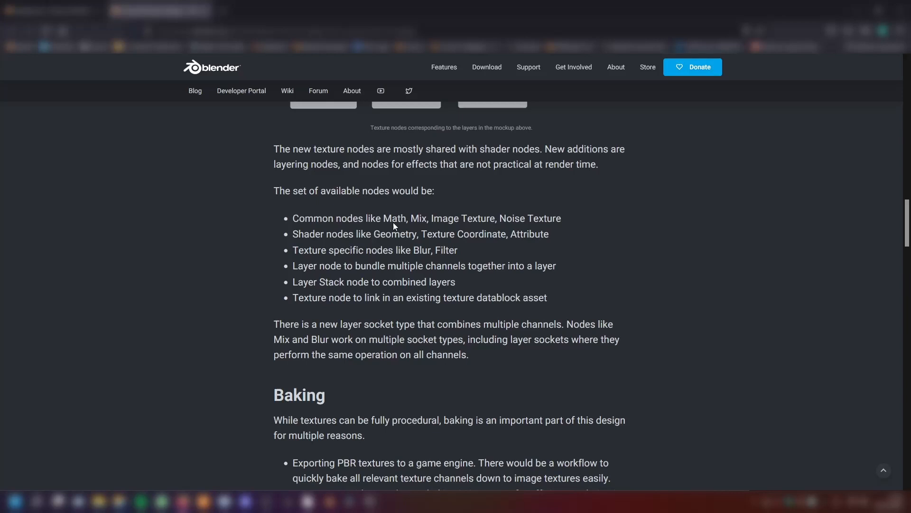
{"action": "mouse_move", "coordinate": [376, 246]}
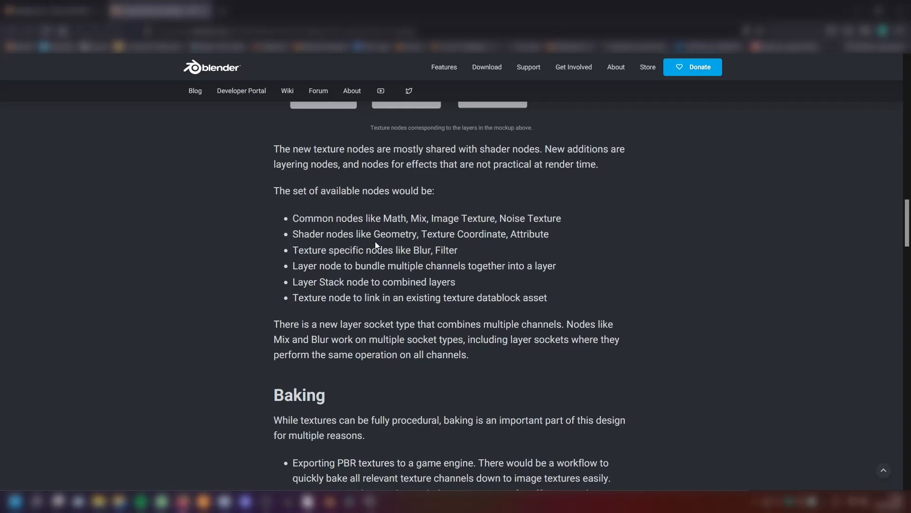
{"action": "double_click", "coordinate": [421, 250]}
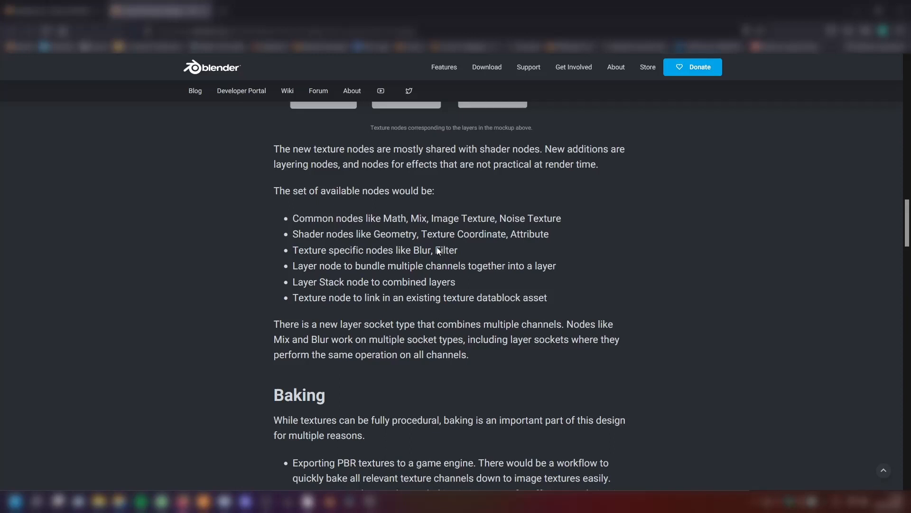
{"action": "mouse_move", "coordinate": [421, 268]}
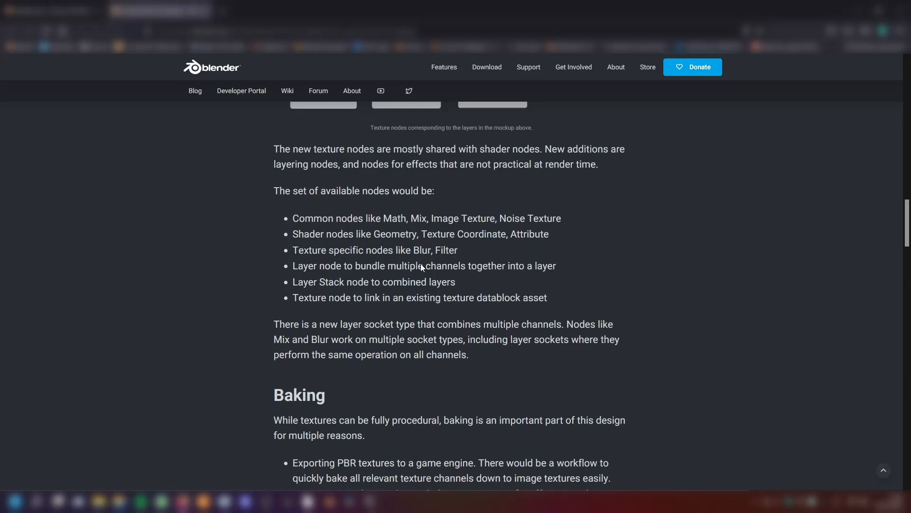
{"action": "mouse_move", "coordinate": [601, 274]}
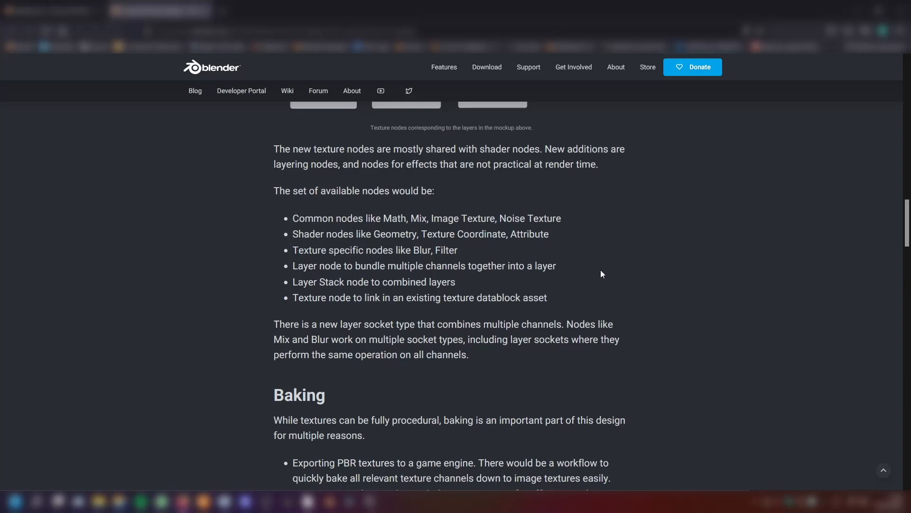
Scroll through the reasons for baking and clear the highlight on a baking bullet
{"action": "scroll", "scroll_direction": "down", "scroll_amount": 3}
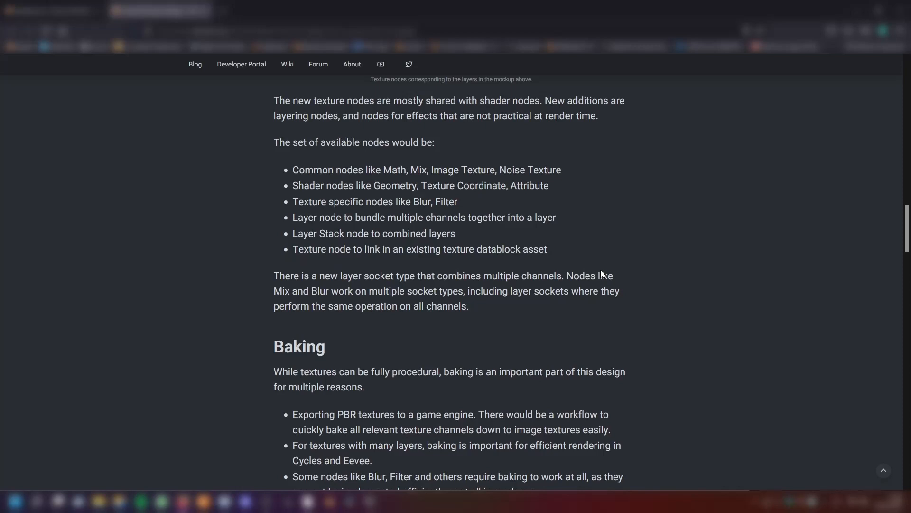
{"action": "mouse_move", "coordinate": [668, 255]}
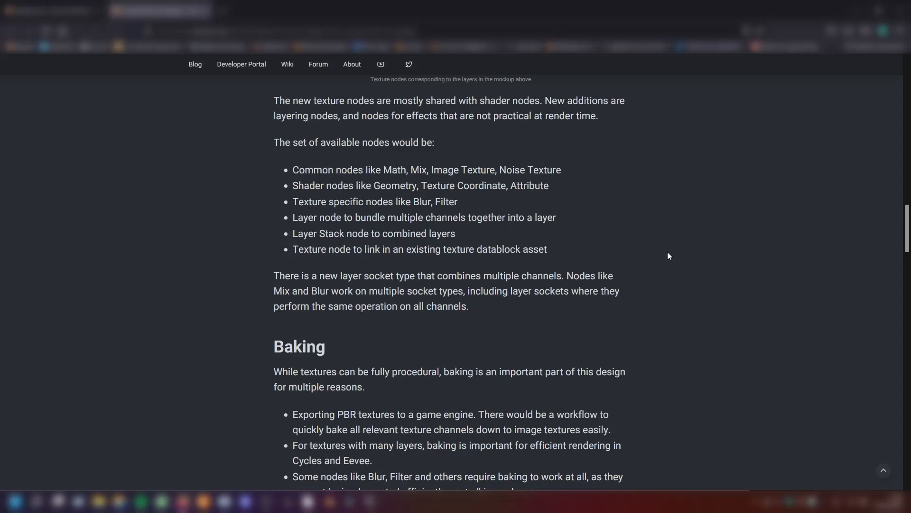
{"action": "mouse_move", "coordinate": [474, 298]}
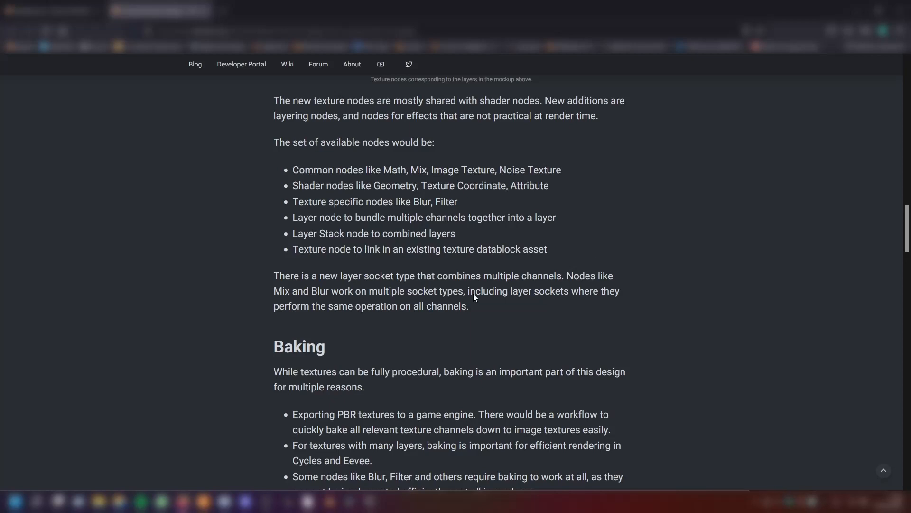
{"action": "scroll", "scroll_direction": "down", "scroll_amount": 3}
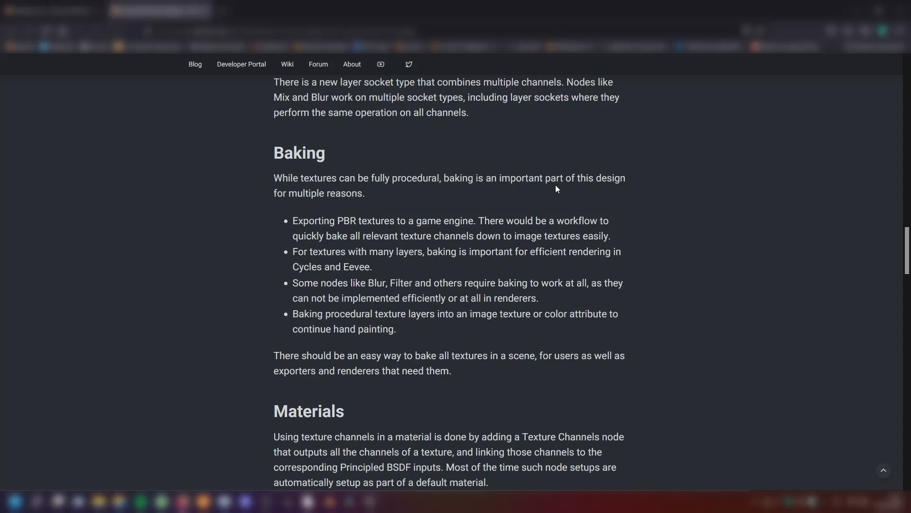
{"action": "mouse_move", "coordinate": [382, 233]}
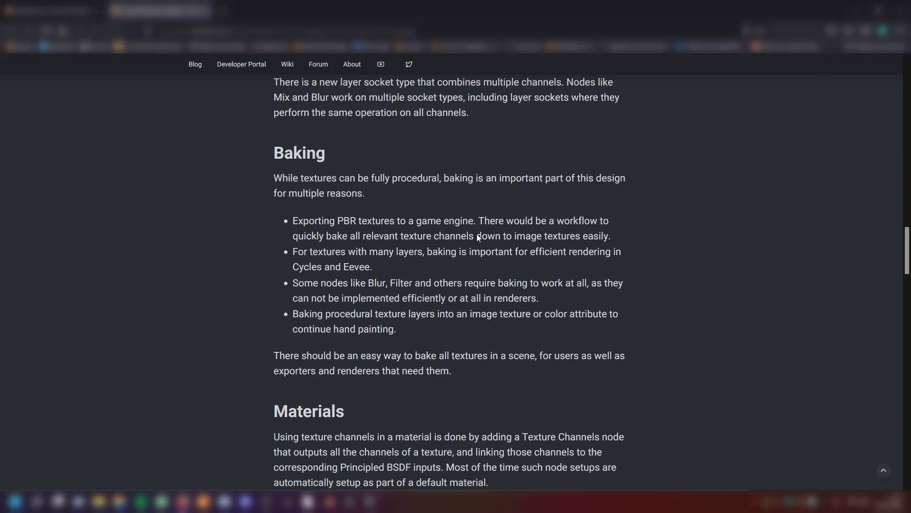
{"action": "mouse_move", "coordinate": [596, 241]}
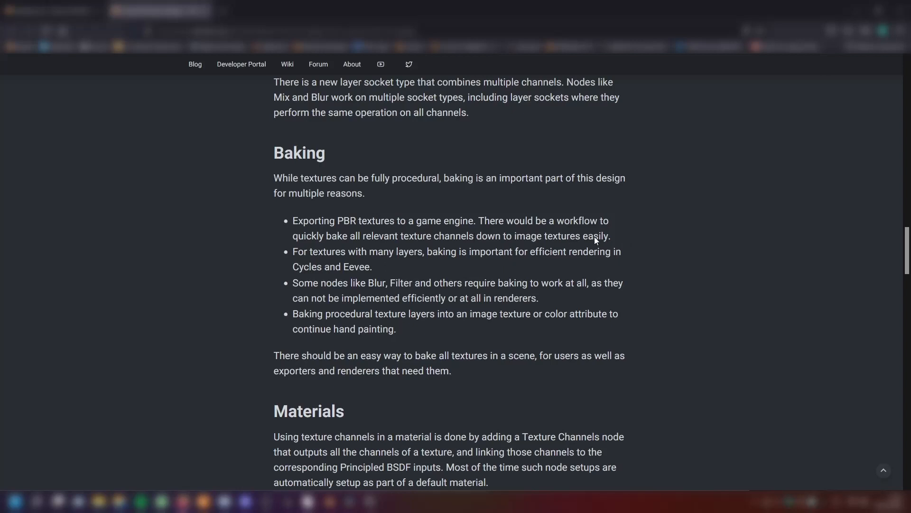
{"action": "mouse_move", "coordinate": [628, 236]}
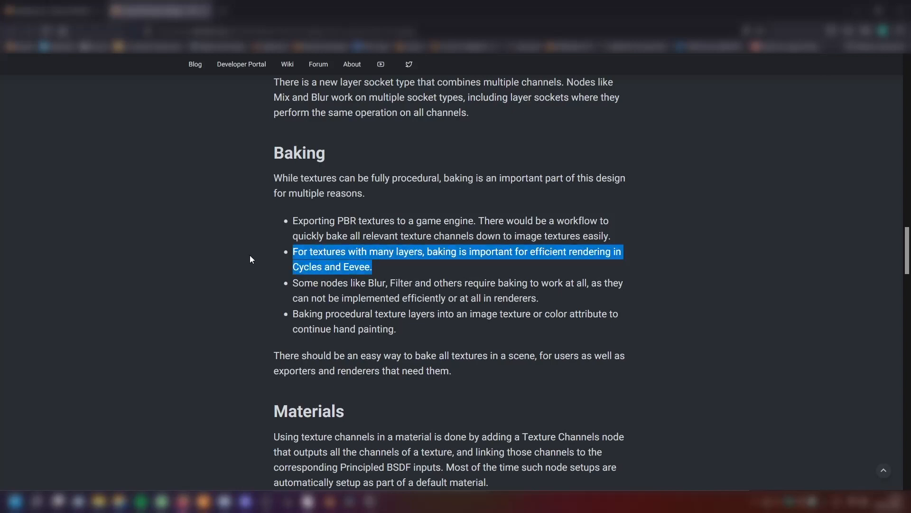
{"action": "left_click", "coordinate": [440, 269]}
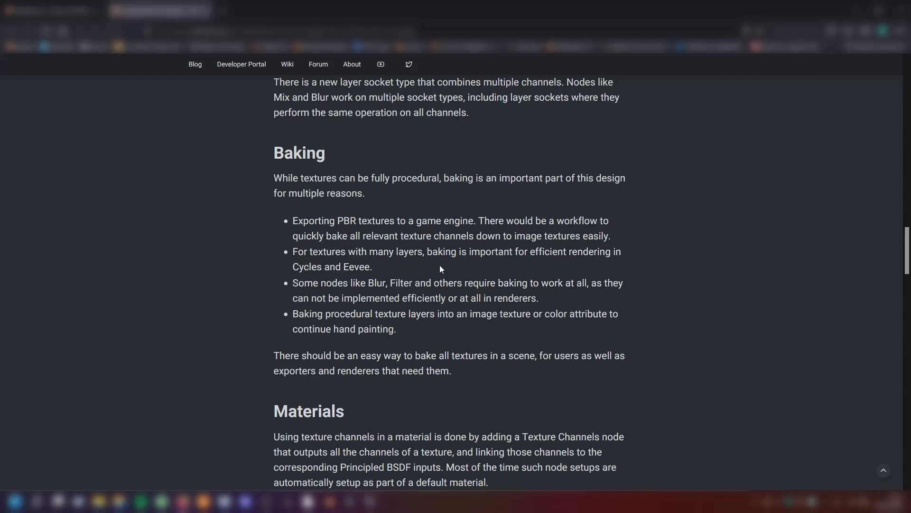
Scroll through the Materials node diagram and Texture Channels settings to the Assets heading
{"action": "scroll", "scroll_direction": "down", "scroll_amount": 3}
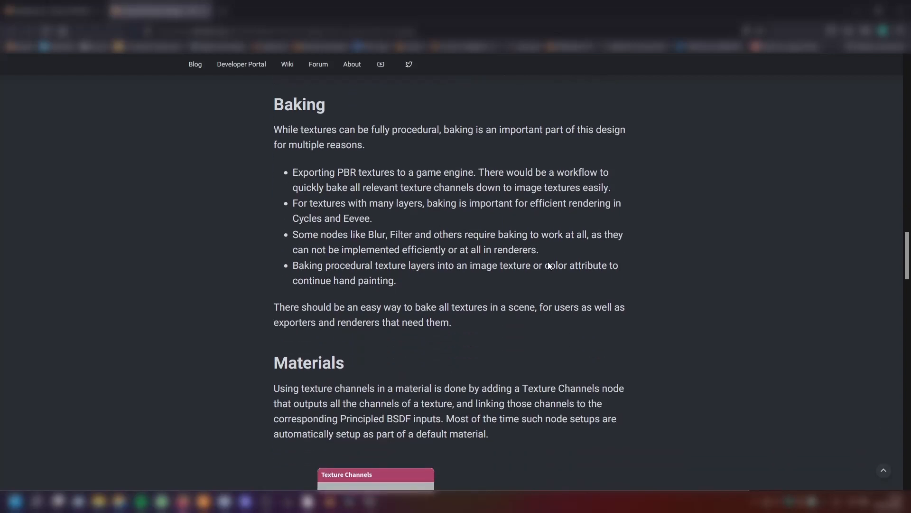
{"action": "mouse_move", "coordinate": [285, 249]}
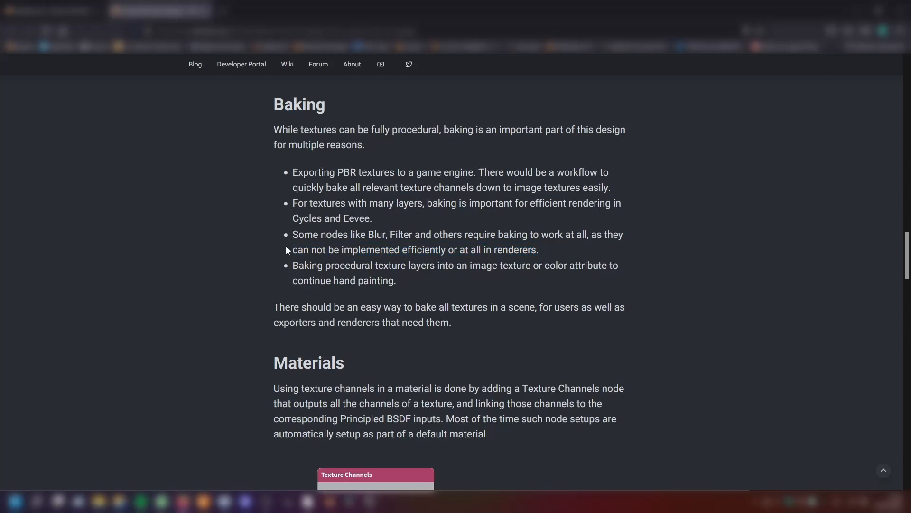
{"action": "scroll", "scroll_direction": "down", "scroll_amount": 3}
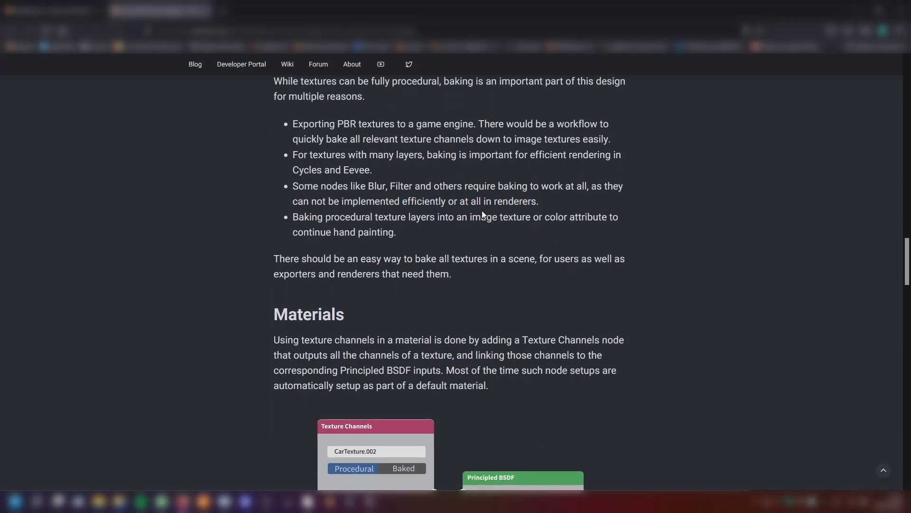
{"action": "scroll", "scroll_direction": "up", "scroll_amount": 3}
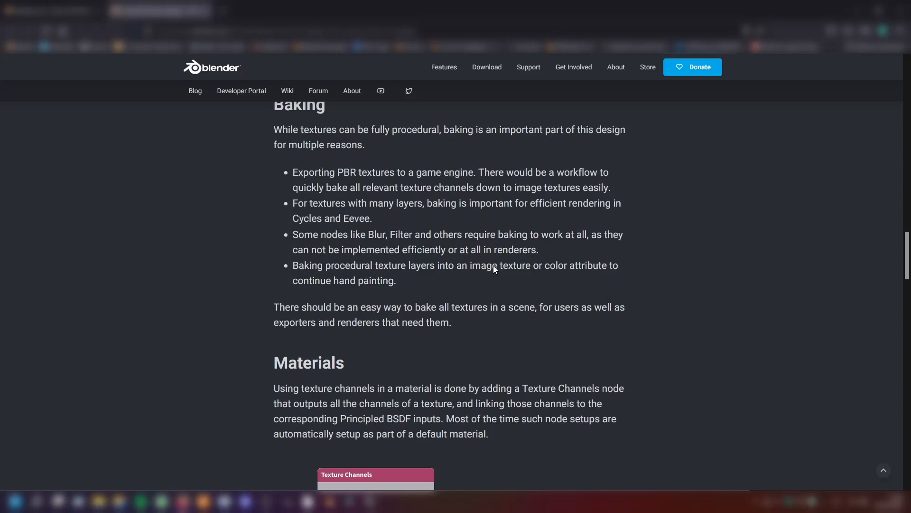
{"action": "mouse_move", "coordinate": [463, 311]}
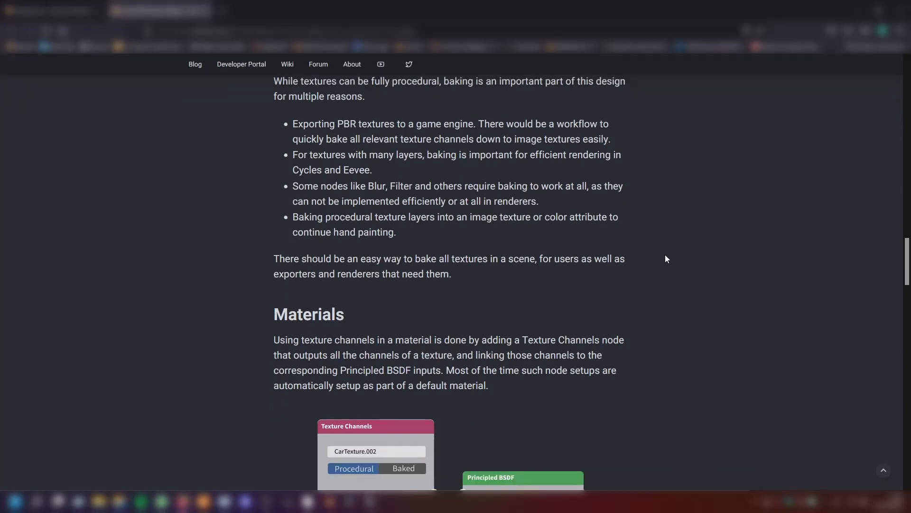
{"action": "mouse_move", "coordinate": [471, 226]}
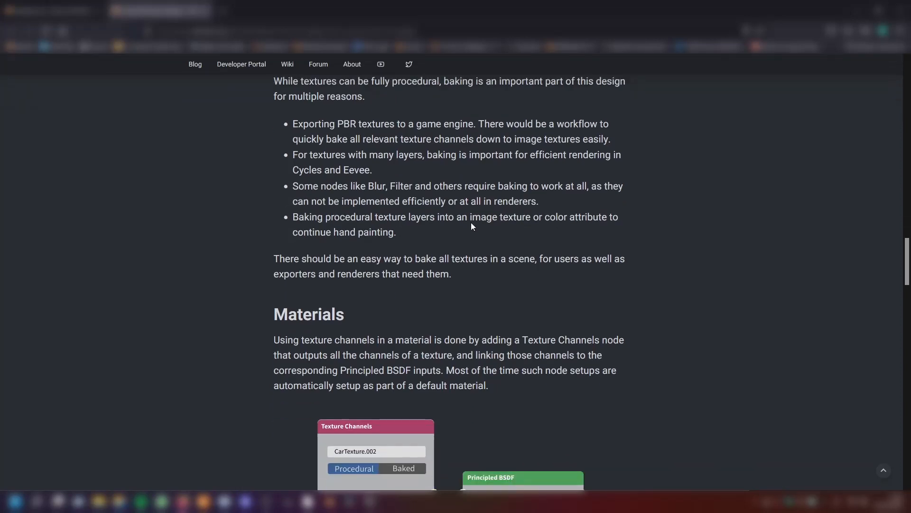
{"action": "mouse_move", "coordinate": [520, 234]}
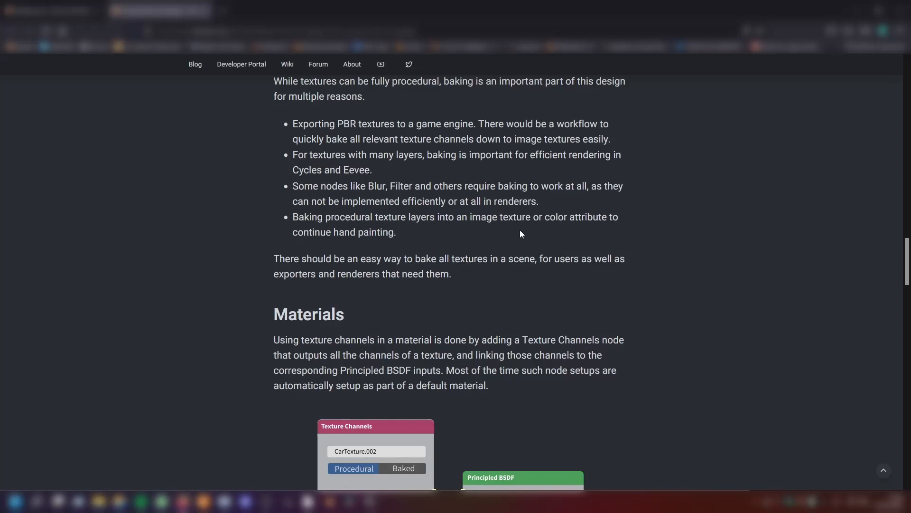
{"action": "scroll", "scroll_direction": "down", "scroll_amount": 3}
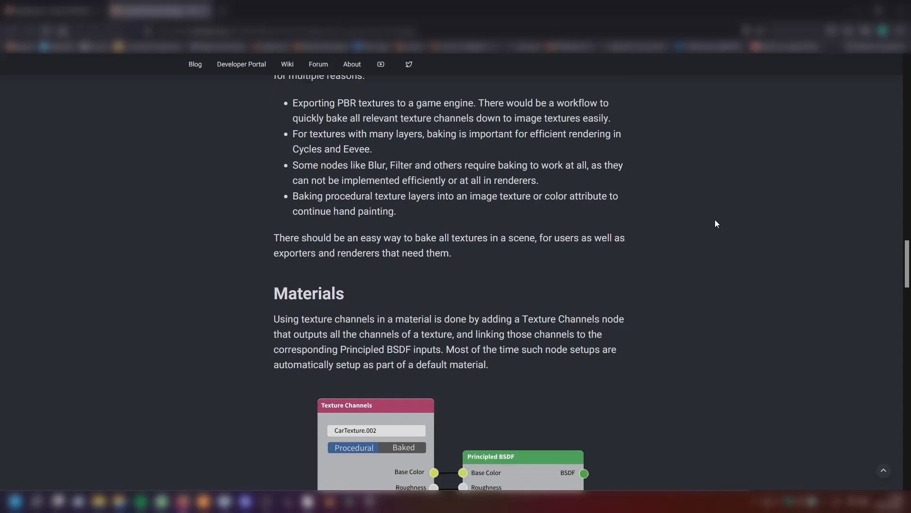
{"action": "scroll", "scroll_direction": "down", "scroll_amount": 3}
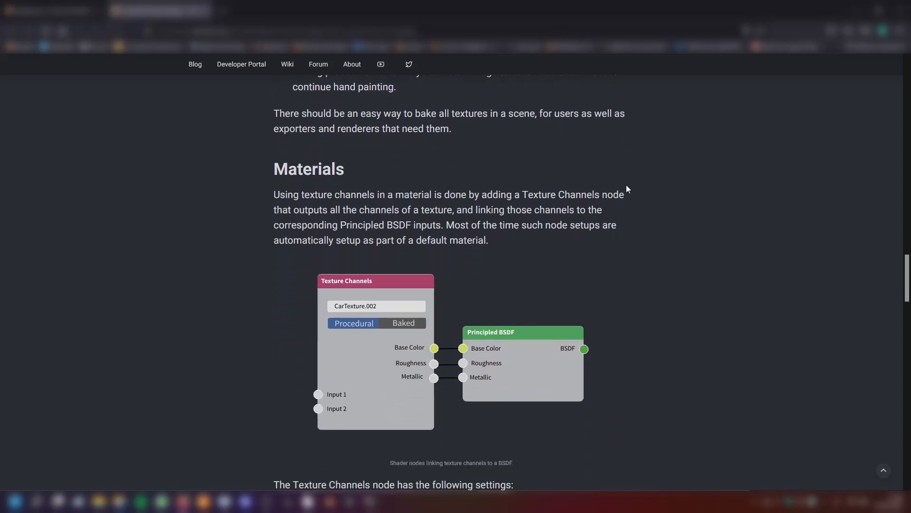
{"action": "mouse_move", "coordinate": [660, 177]}
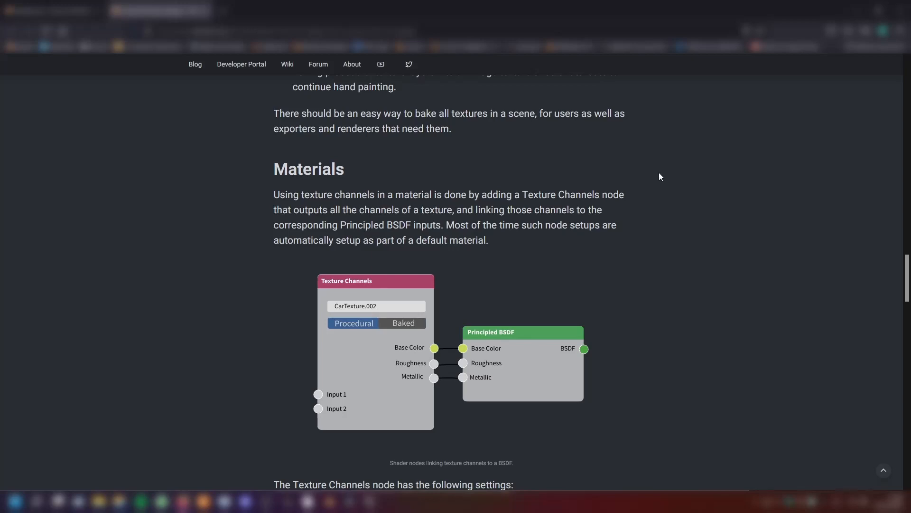
{"action": "scroll", "scroll_direction": "down", "scroll_amount": 3}
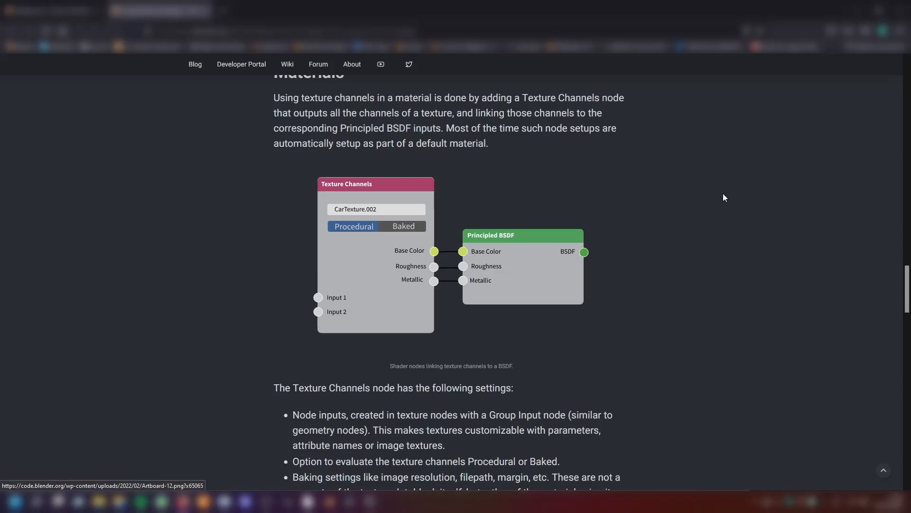
{"action": "scroll", "scroll_direction": "down", "scroll_amount": 3}
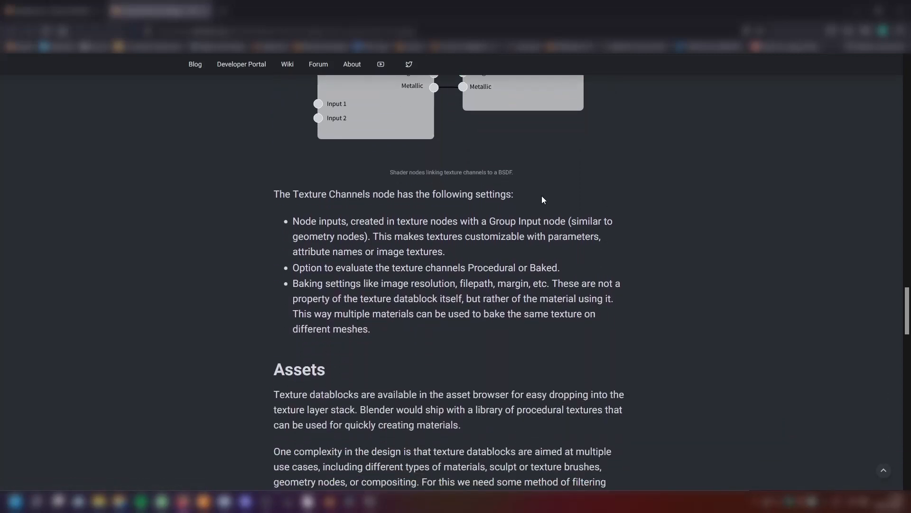
{"action": "mouse_move", "coordinate": [458, 234]}
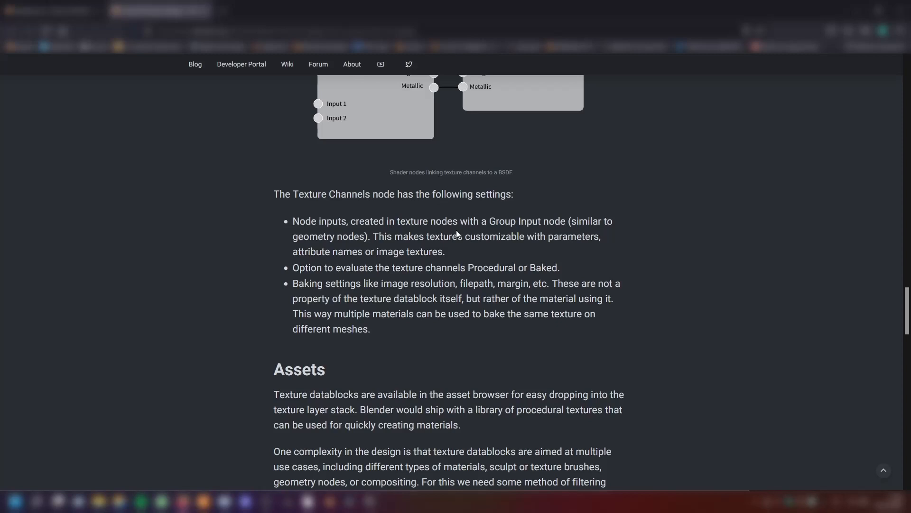
{"action": "mouse_move", "coordinate": [636, 235]}
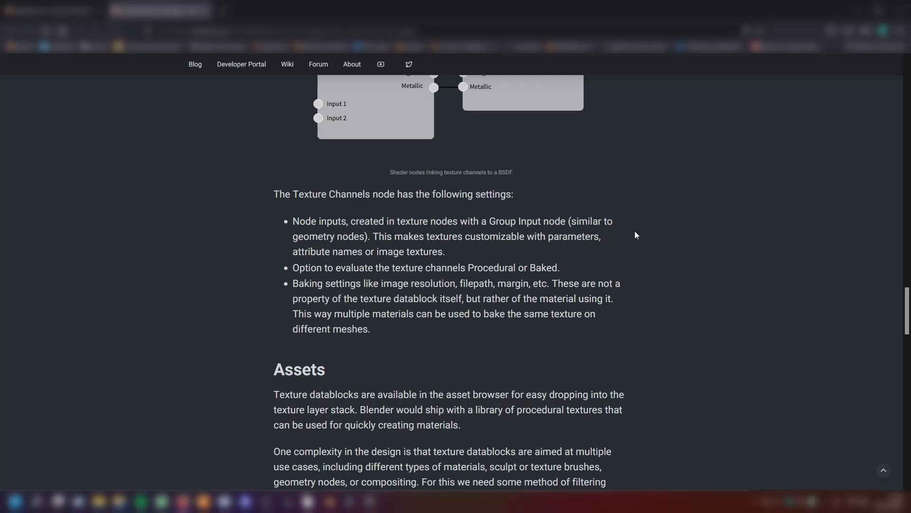
{"action": "mouse_move", "coordinate": [620, 241]}
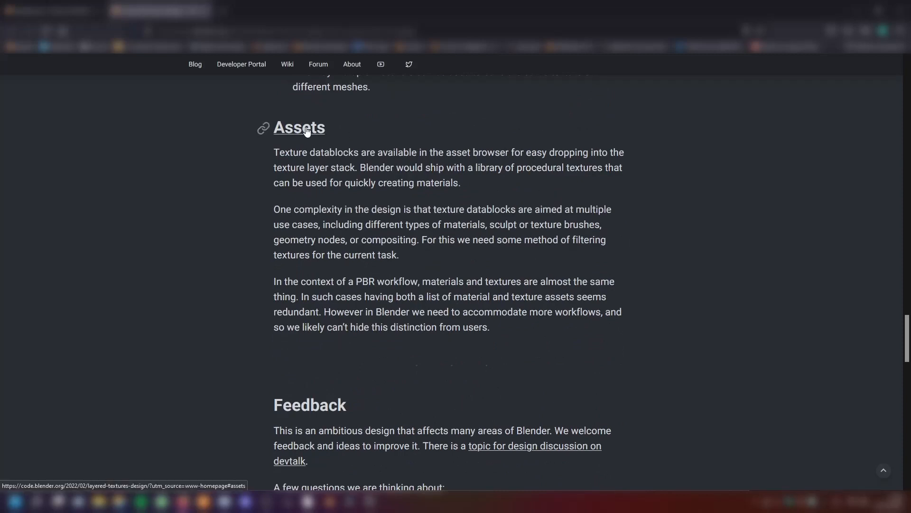
{"action": "mouse_move", "coordinate": [591, 128]}
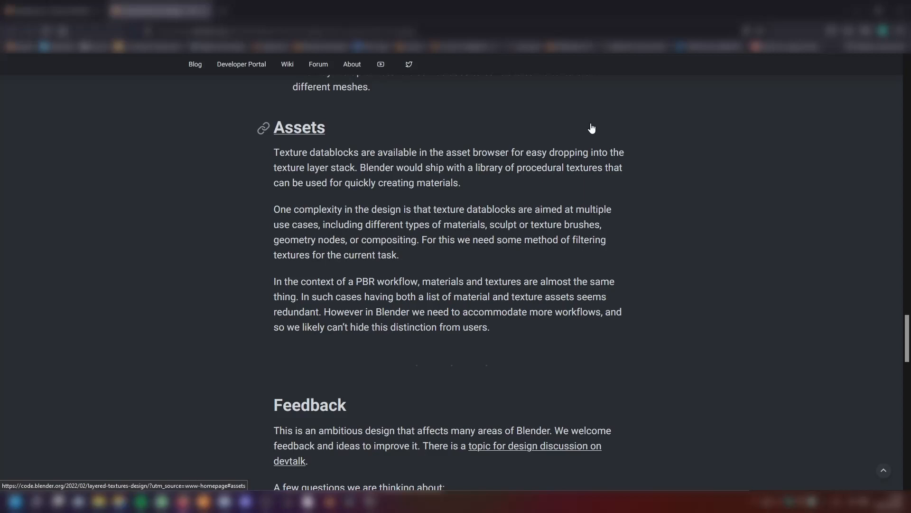
{"action": "mouse_move", "coordinate": [268, 151]}
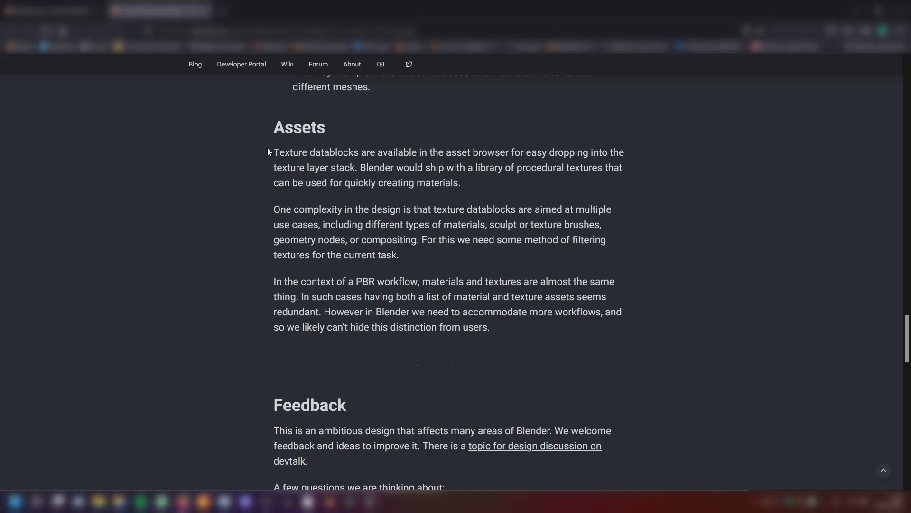
{"action": "mouse_move", "coordinate": [725, 192]}
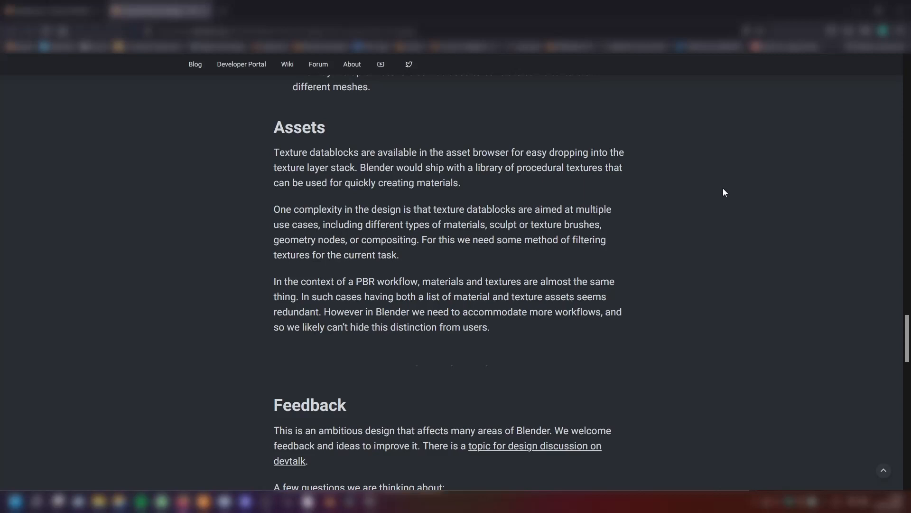
{"action": "left_click_drag", "start_coordinate": [360, 168], "coordinate": [461, 183]}
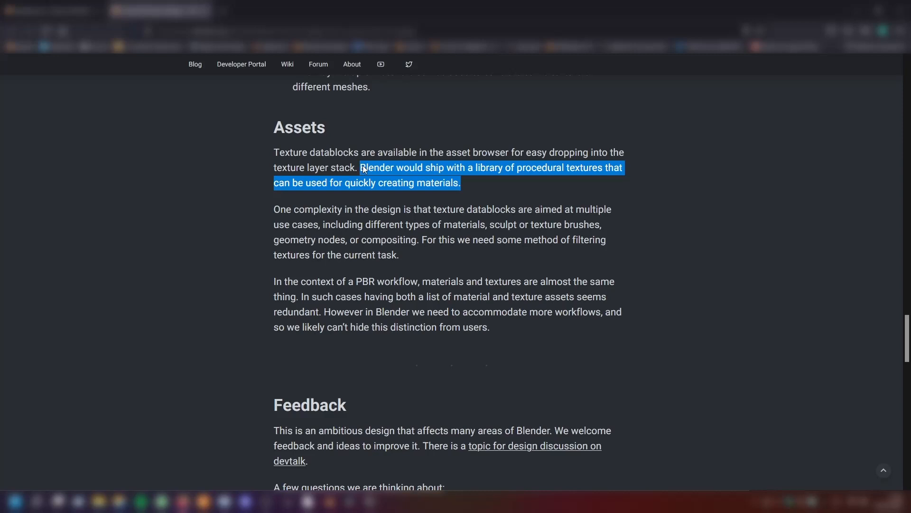
{"action": "left_click", "coordinate": [560, 181]}
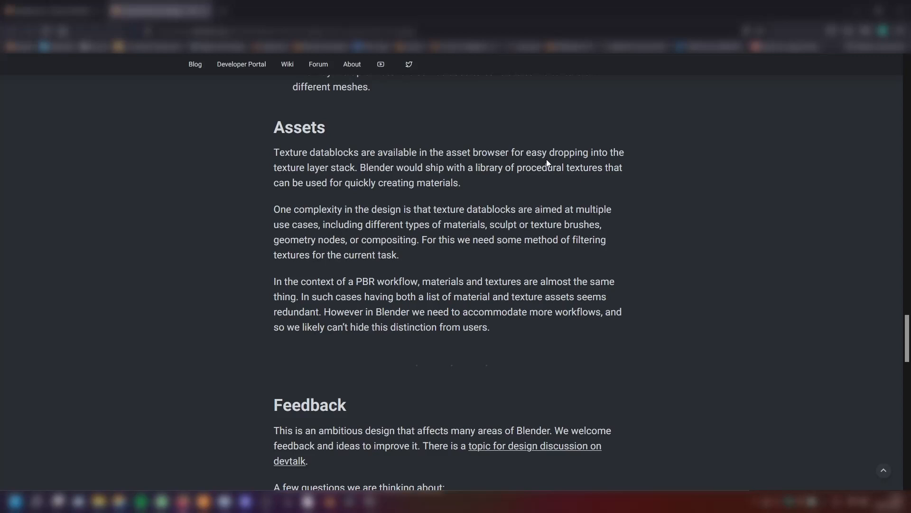
{"action": "scroll", "scroll_direction": "down", "scroll_amount": 3}
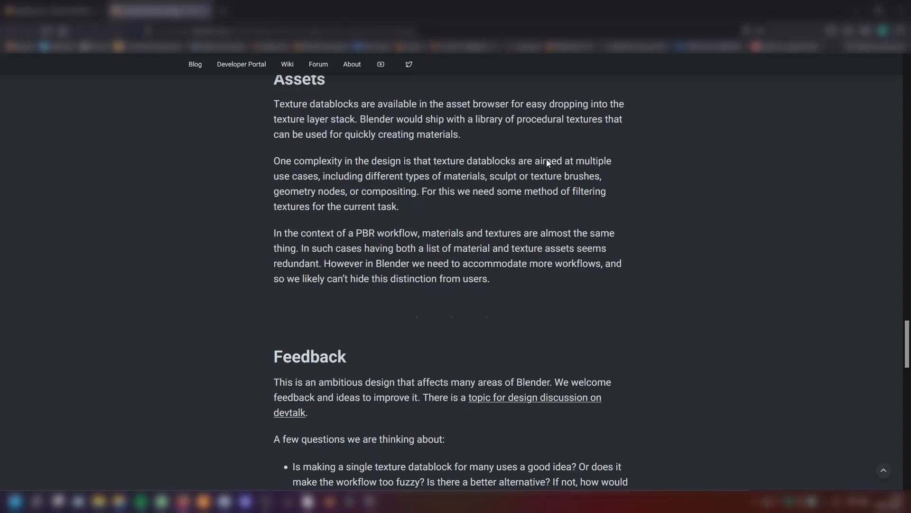
{"action": "scroll", "scroll_direction": "down", "scroll_amount": 3}
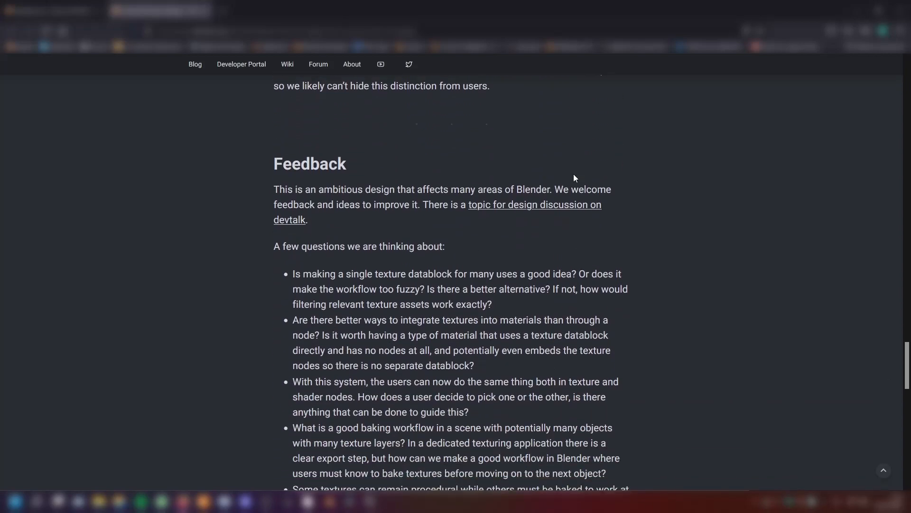
Open the devtalk 'Layered Textures Design Feedback' topic and switch to its tab
{"action": "scroll", "scroll_direction": "down", "scroll_amount": 3}
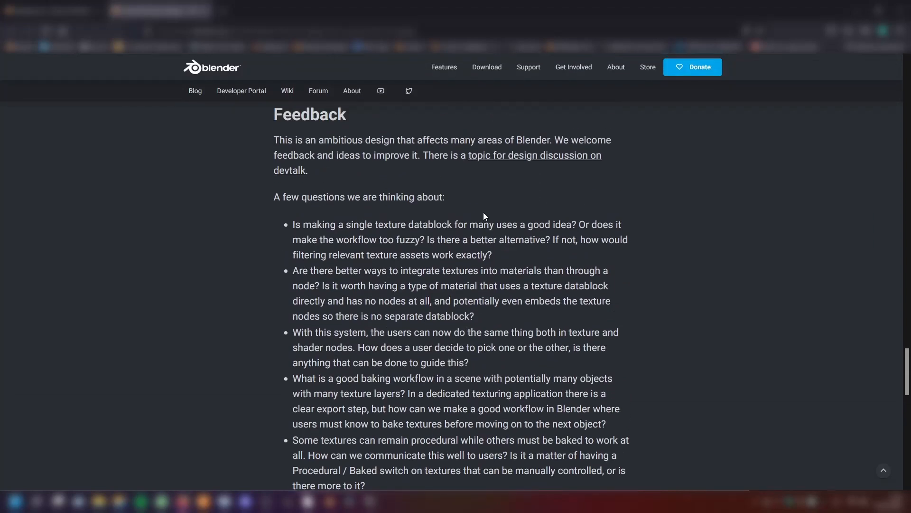
{"action": "mouse_move", "coordinate": [436, 242]}
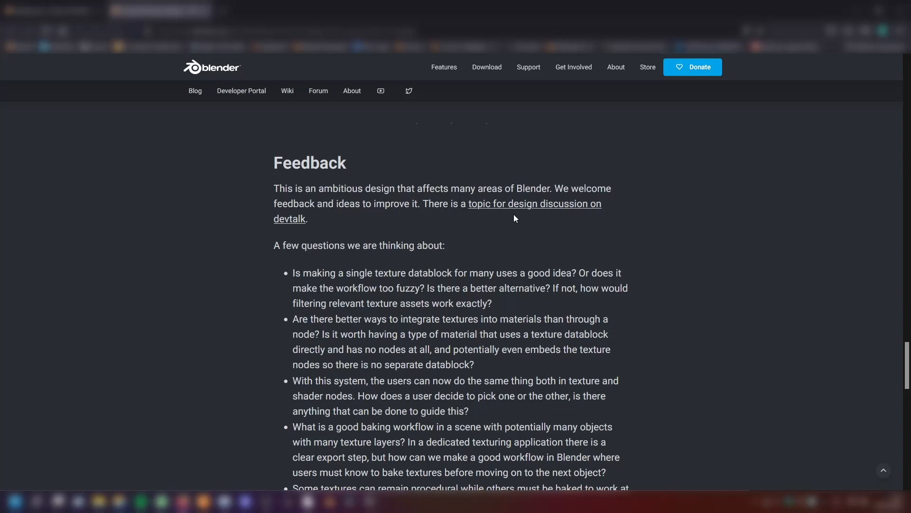
{"action": "mouse_move", "coordinate": [503, 213]}
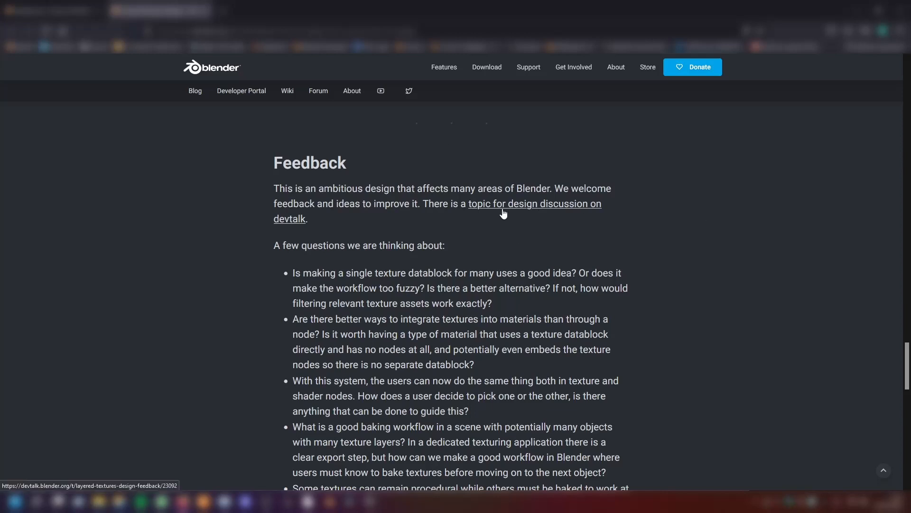
{"action": "mouse_move", "coordinate": [487, 264]}
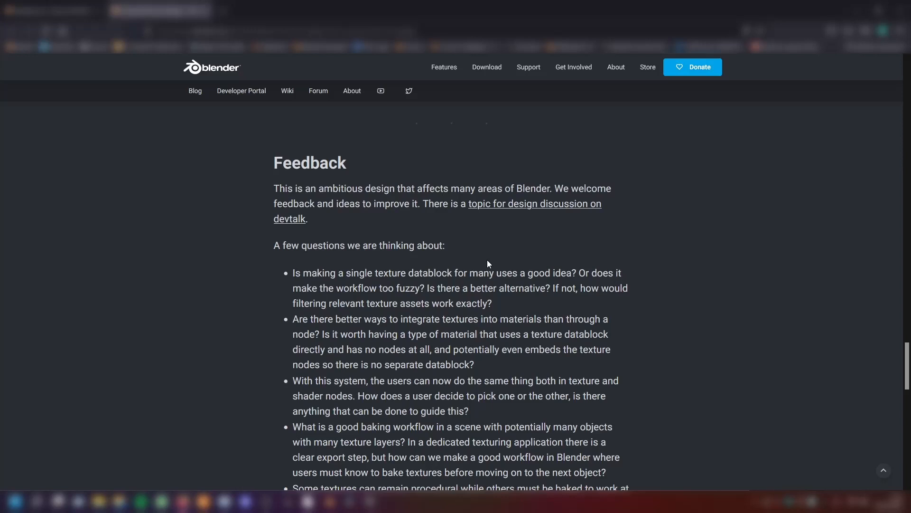
{"action": "mouse_move", "coordinate": [310, 163]}
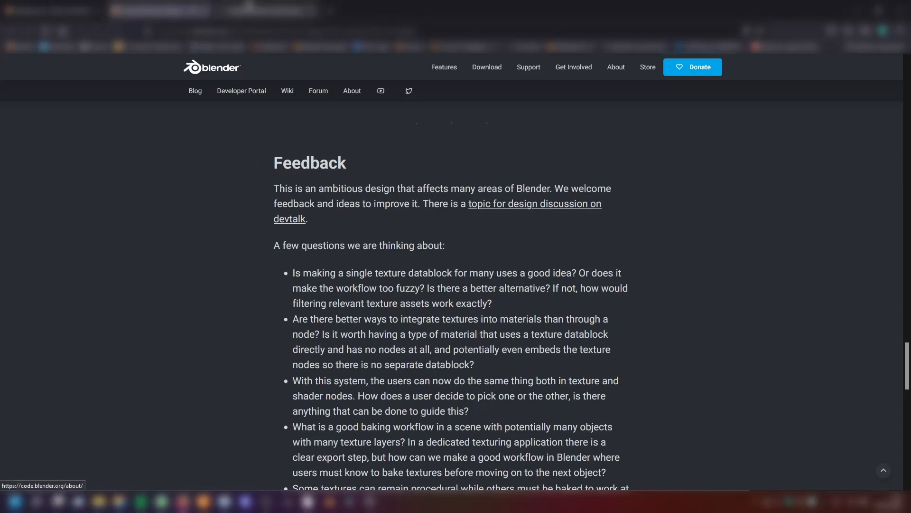
{"action": "left_click", "coordinate": [507, 205]}
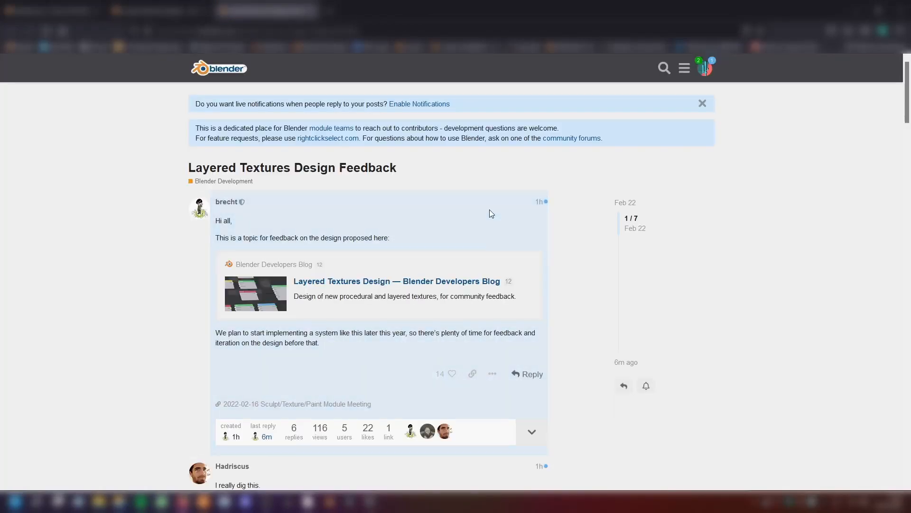
Scroll the feedback thread to its last reply, then close it to return to the blog
{"action": "scroll", "scroll_direction": "down", "scroll_amount": 3}
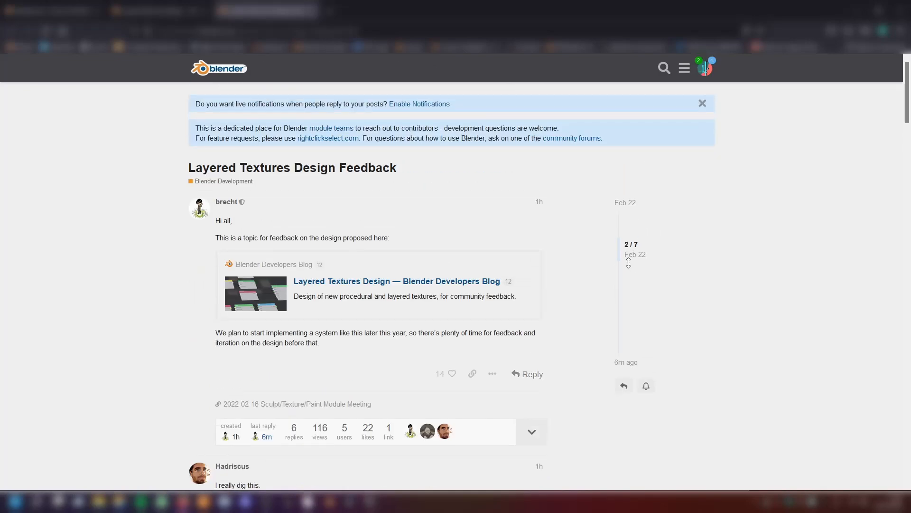
{"action": "scroll", "scroll_direction": "down", "scroll_amount": 3}
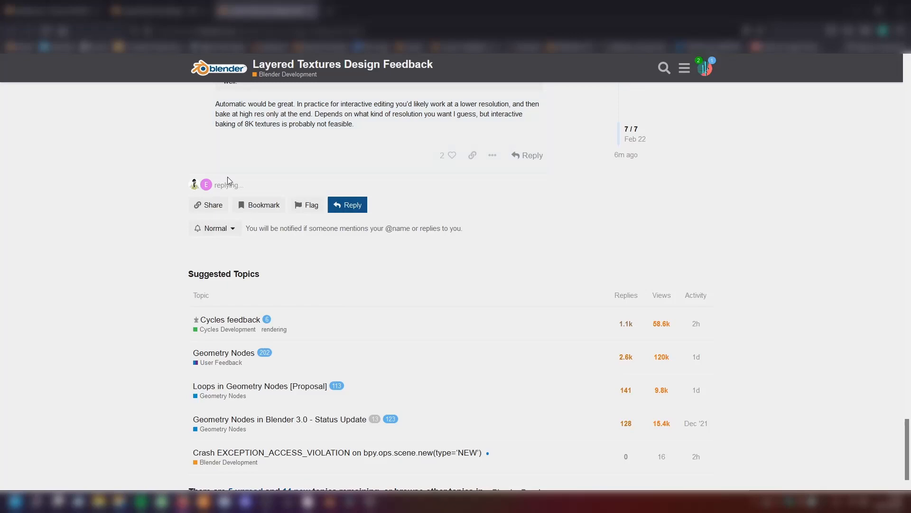
{"action": "scroll", "scroll_direction": "down", "scroll_amount": 3}
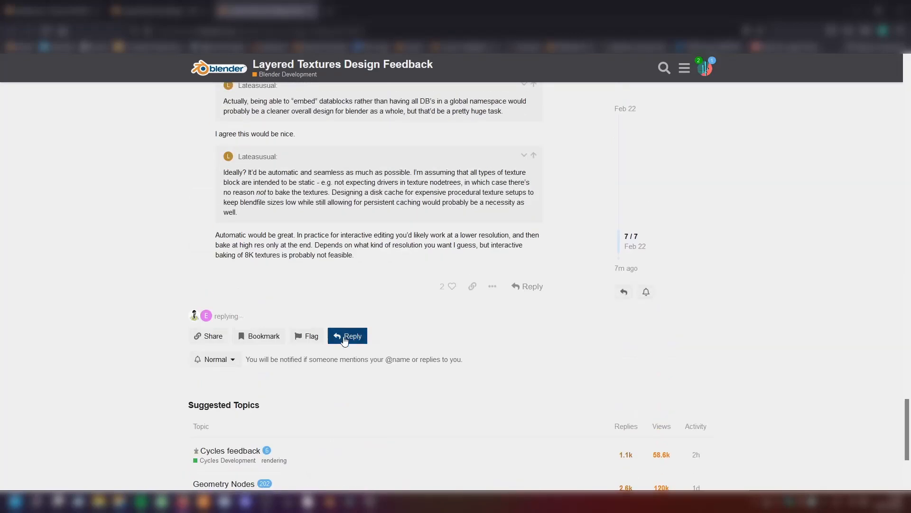
{"action": "left_click", "coordinate": [347, 335]}
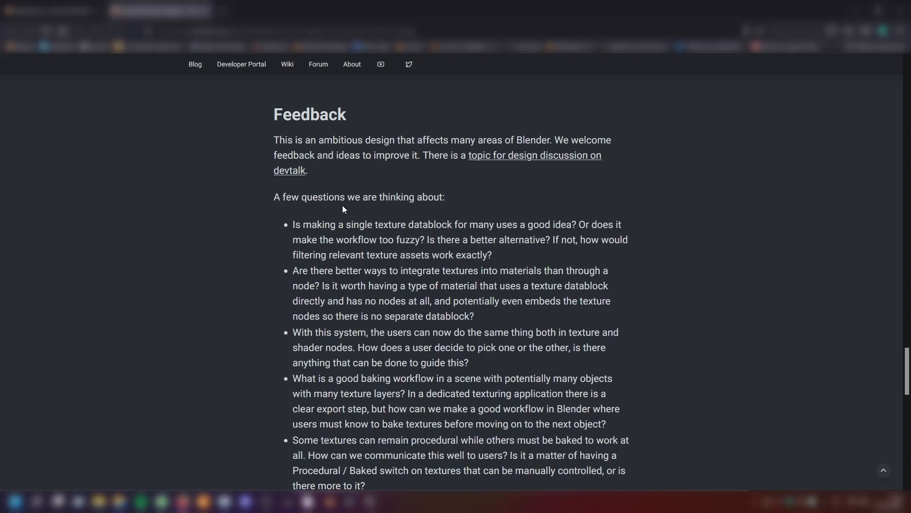
{"action": "scroll", "scroll_direction": "down", "scroll_amount": 3}
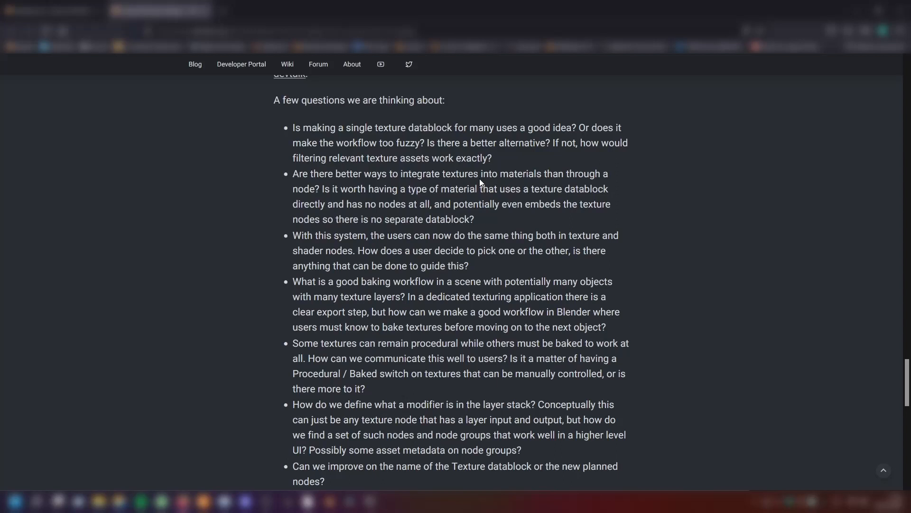
{"action": "scroll", "scroll_direction": "down", "scroll_amount": 3}
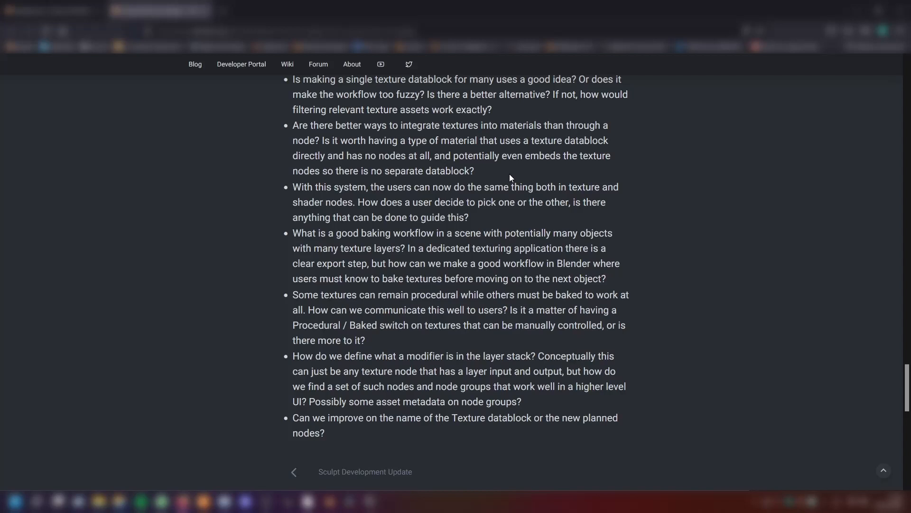
{"action": "scroll", "scroll_direction": "down", "scroll_amount": 3}
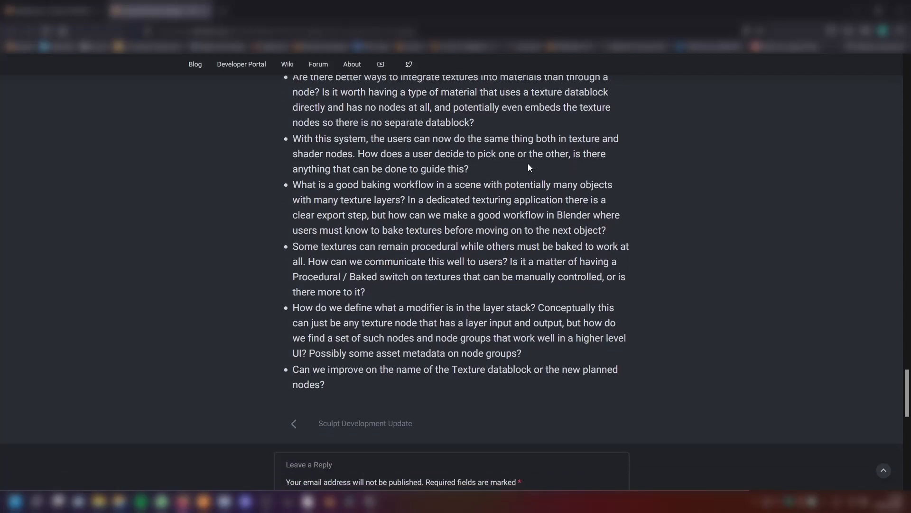
{"action": "mouse_move", "coordinate": [518, 153]}
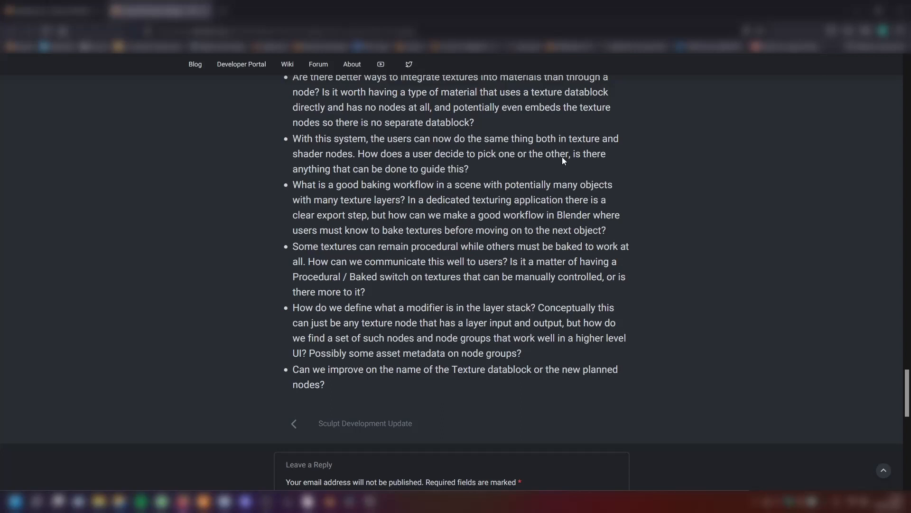
{"action": "scroll", "scroll_direction": "down", "scroll_amount": 3}
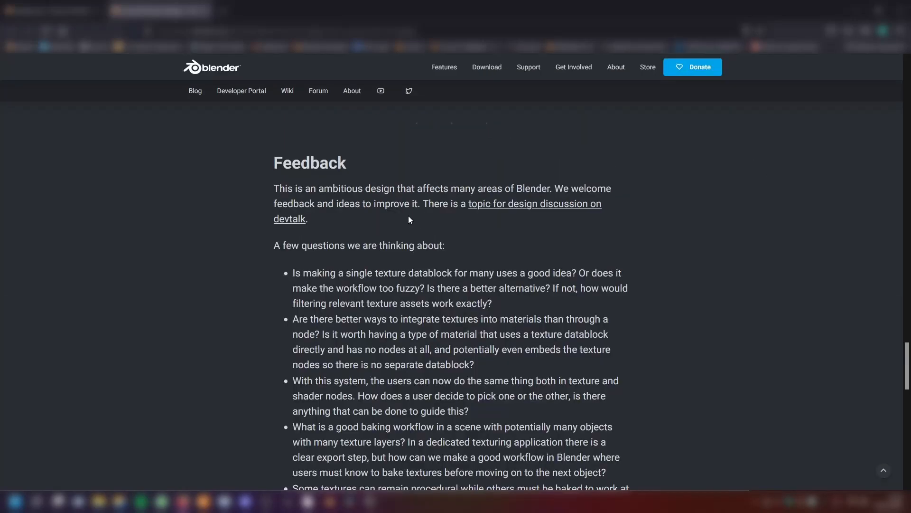
{"action": "mouse_move", "coordinate": [512, 239]}
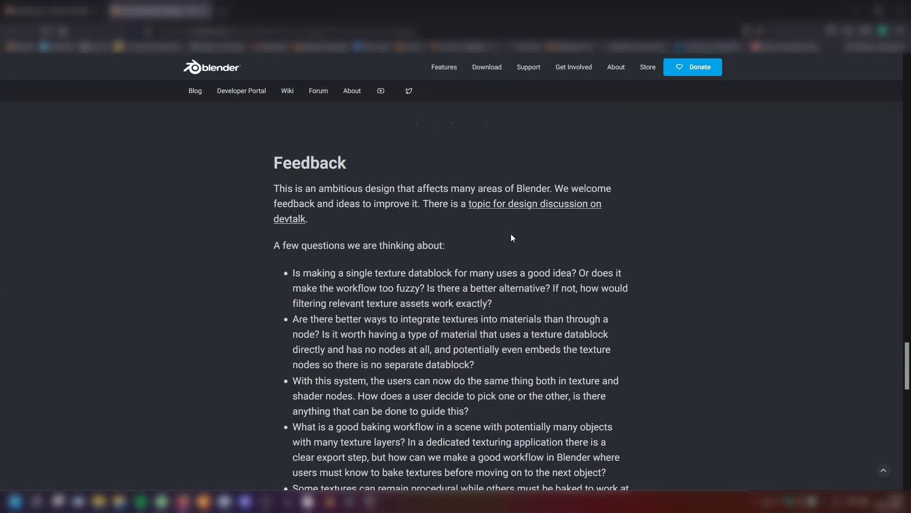
{"action": "scroll", "scroll_direction": "down", "scroll_amount": 3}
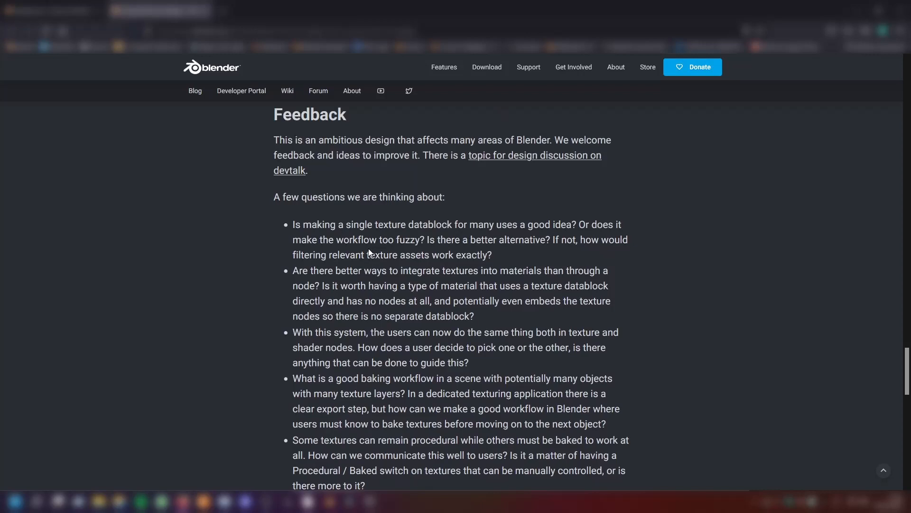
{"action": "mouse_move", "coordinate": [408, 146]}
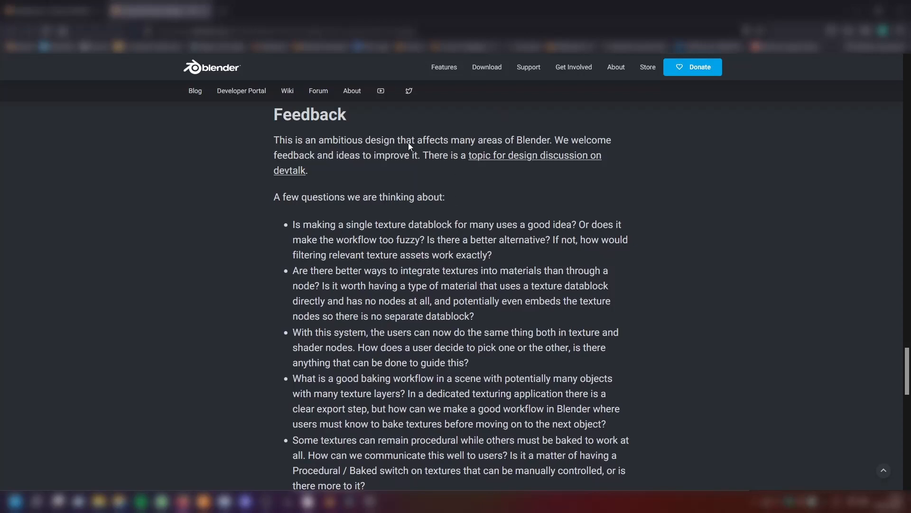
{"action": "mouse_move", "coordinate": [544, 162]}
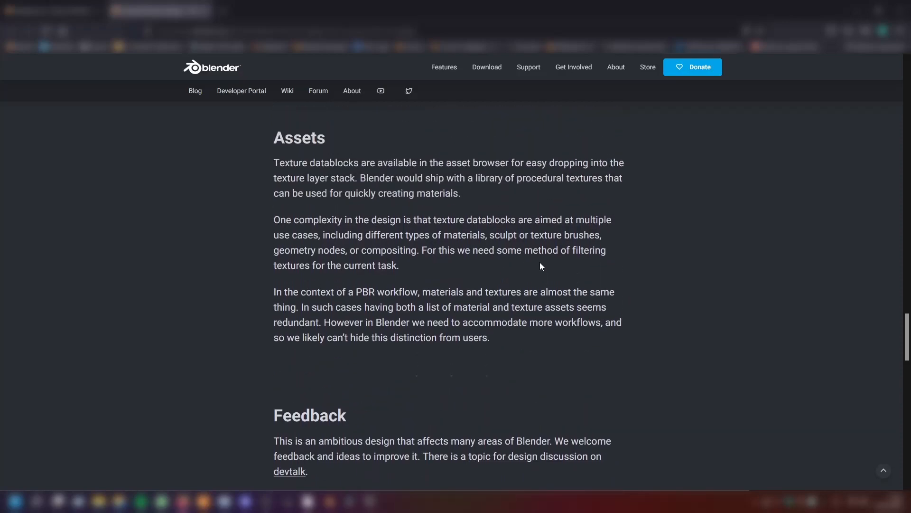
{"action": "scroll", "scroll_direction": "up", "scroll_amount": 3}
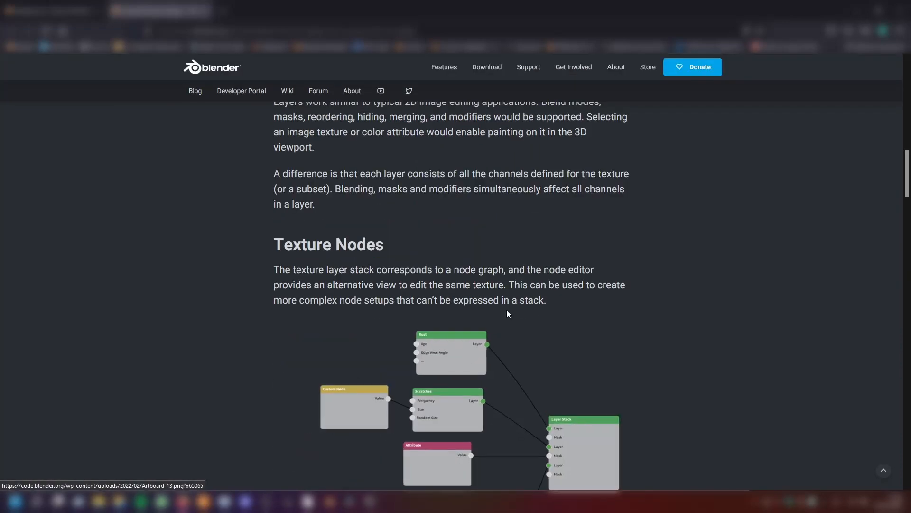
{"action": "scroll", "scroll_direction": "up", "scroll_amount": 3}
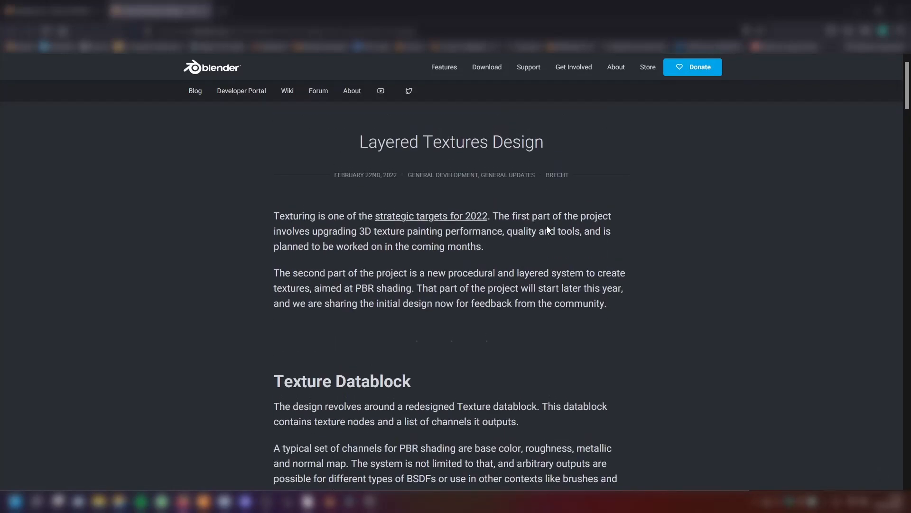
{"action": "scroll", "scroll_direction": "down", "scroll_amount": 3}
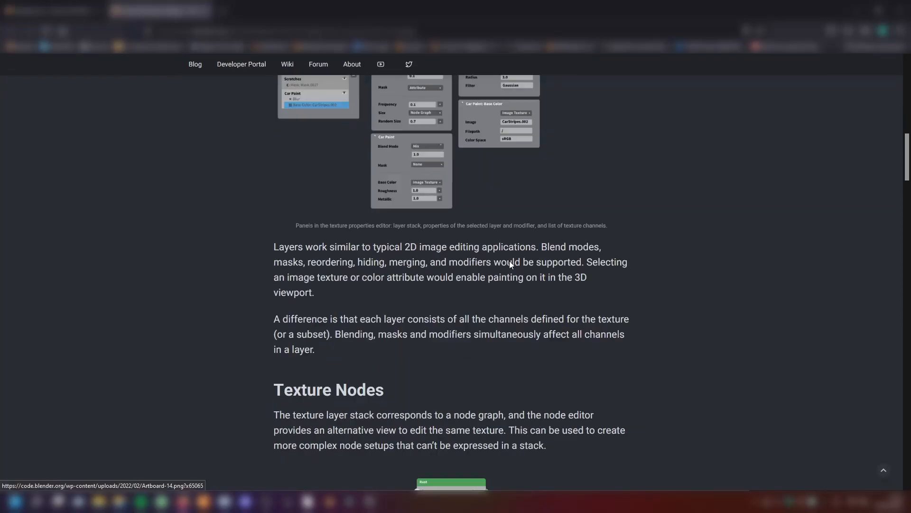
{"action": "scroll", "scroll_direction": "down", "scroll_amount": 3}
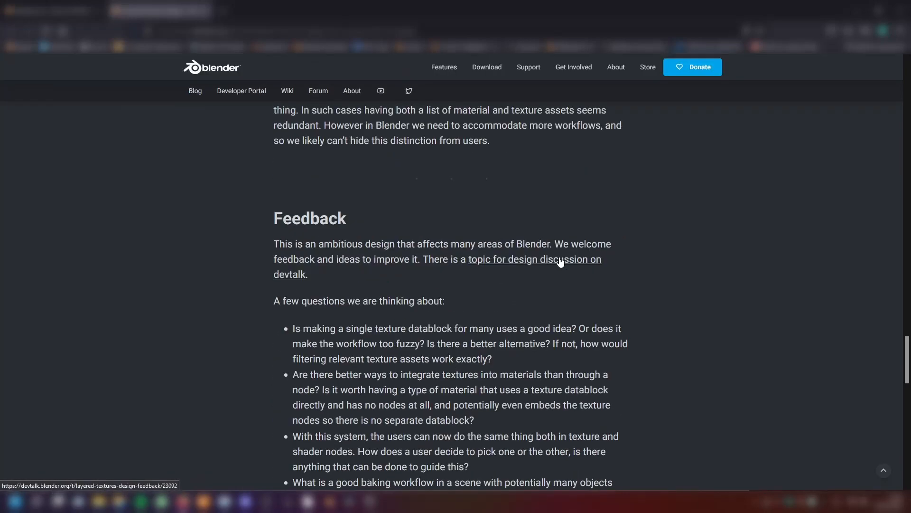
{"action": "mouse_move", "coordinate": [501, 177]}
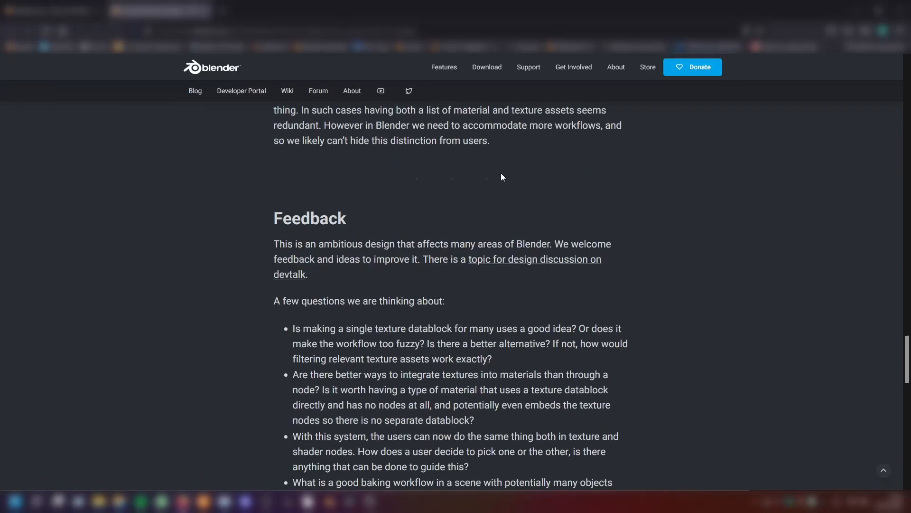
{"action": "mouse_move", "coordinate": [565, 135]}
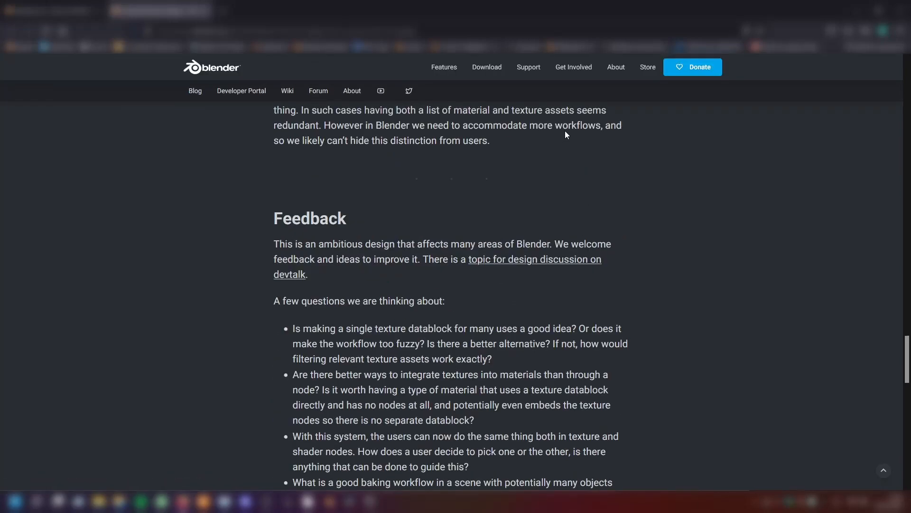